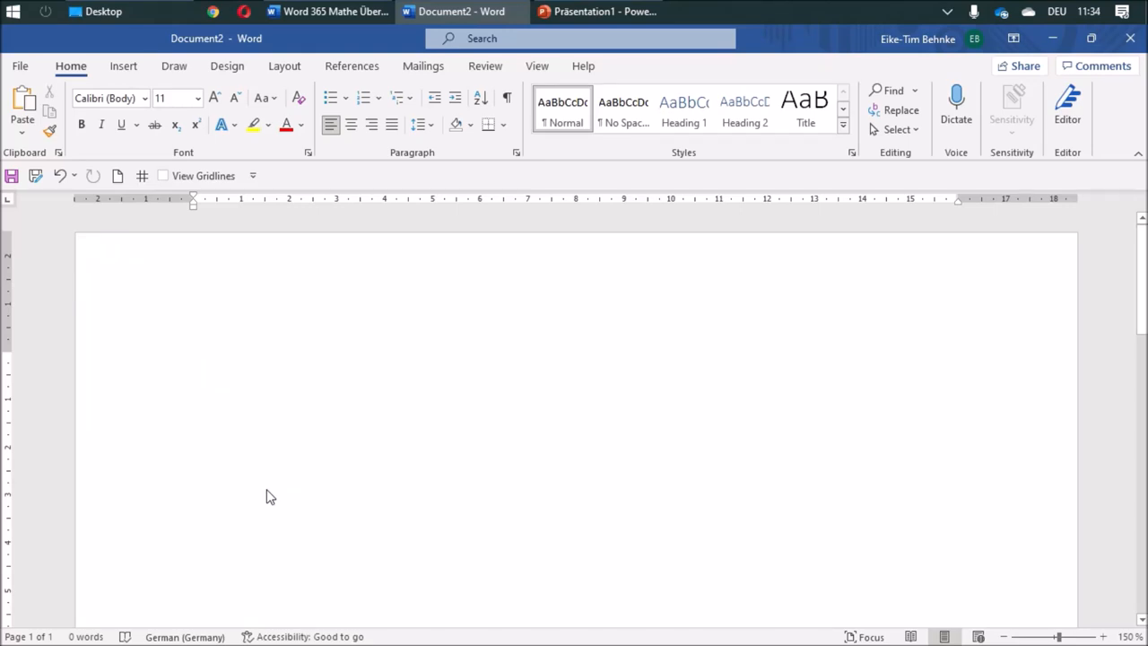
Turn on View Gridlines so the blank page shows a squared-paper grid
{"action": "left_click", "coordinate": [193, 363]}
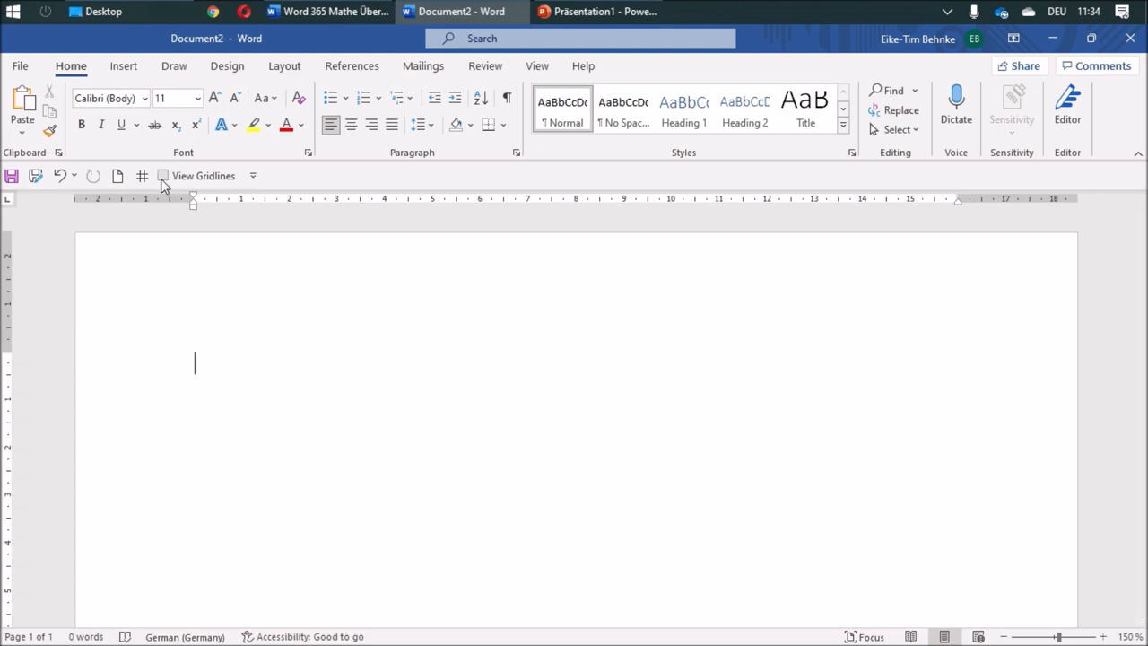
{"action": "left_click", "coordinate": [163, 175]}
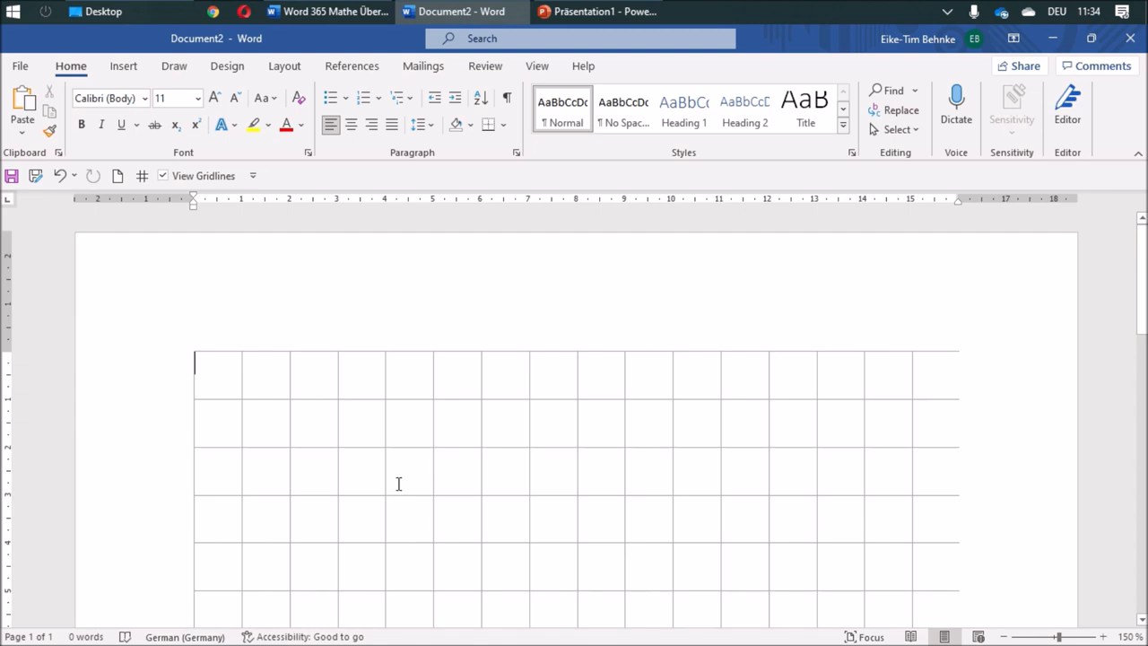
{"action": "mouse_move", "coordinate": [919, 168]}
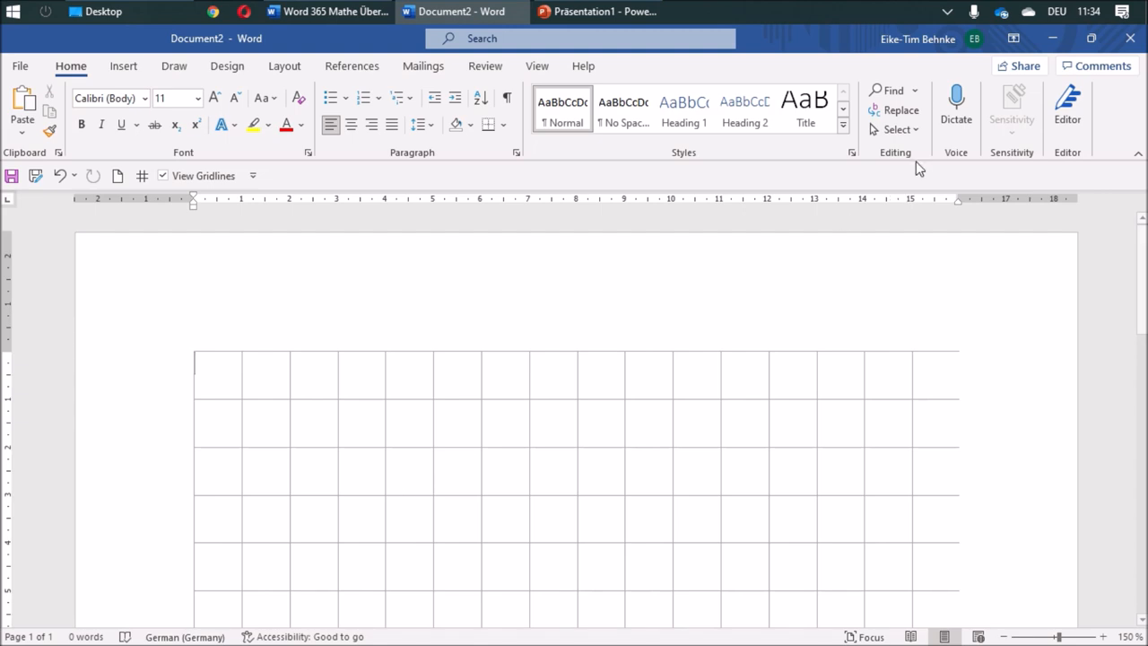
{"action": "mouse_move", "coordinate": [897, 129]}
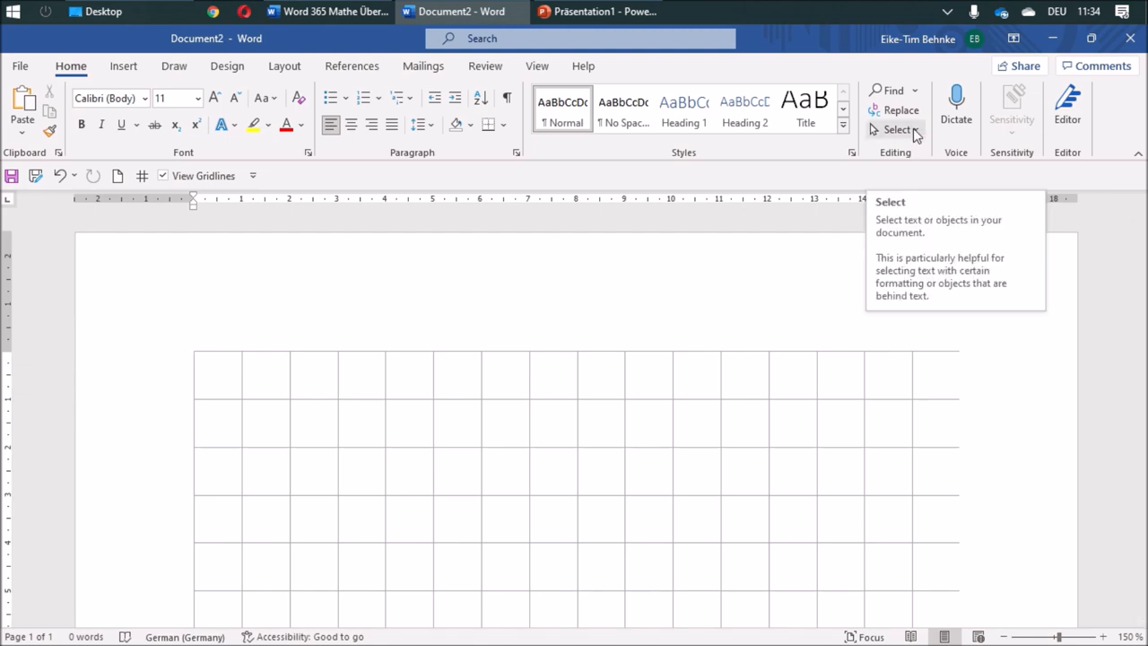
Add Select Objects and Quick Parts to the Quick Access Toolbar
{"action": "left_click", "coordinate": [215, 374]}
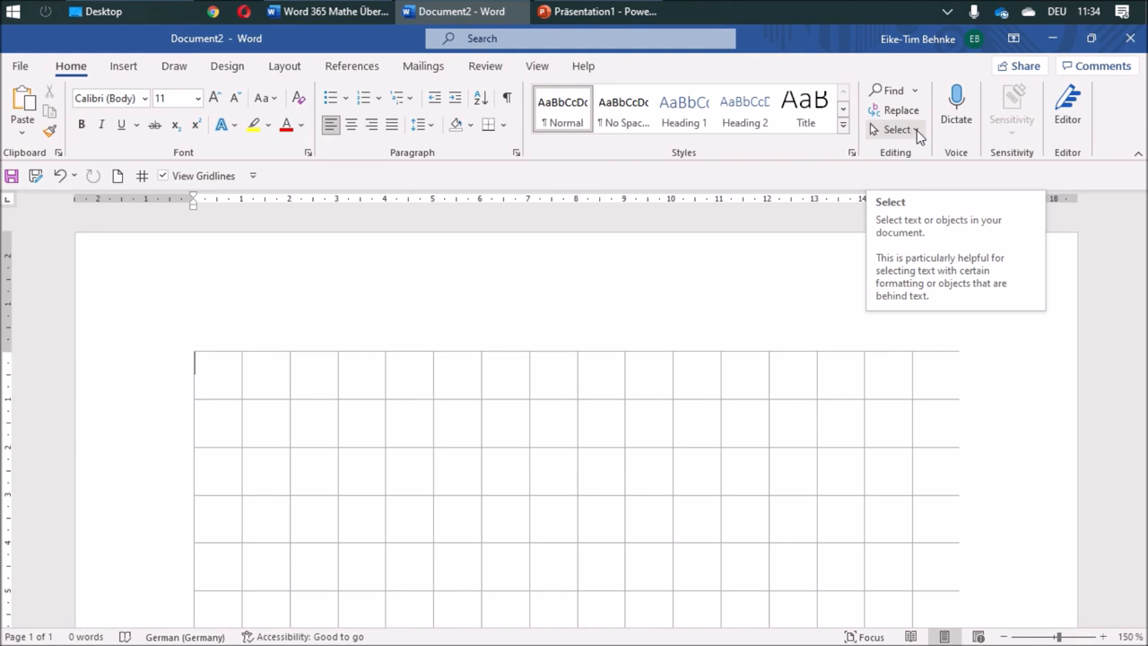
{"action": "left_click", "coordinate": [896, 129]}
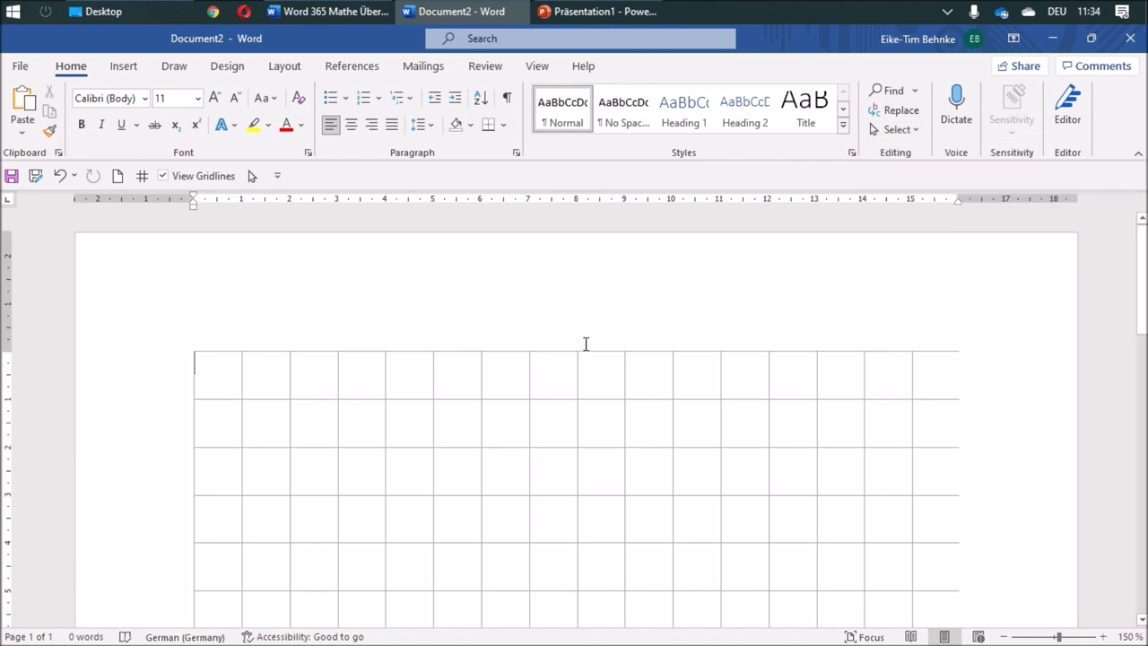
{"action": "left_click", "coordinate": [123, 65]}
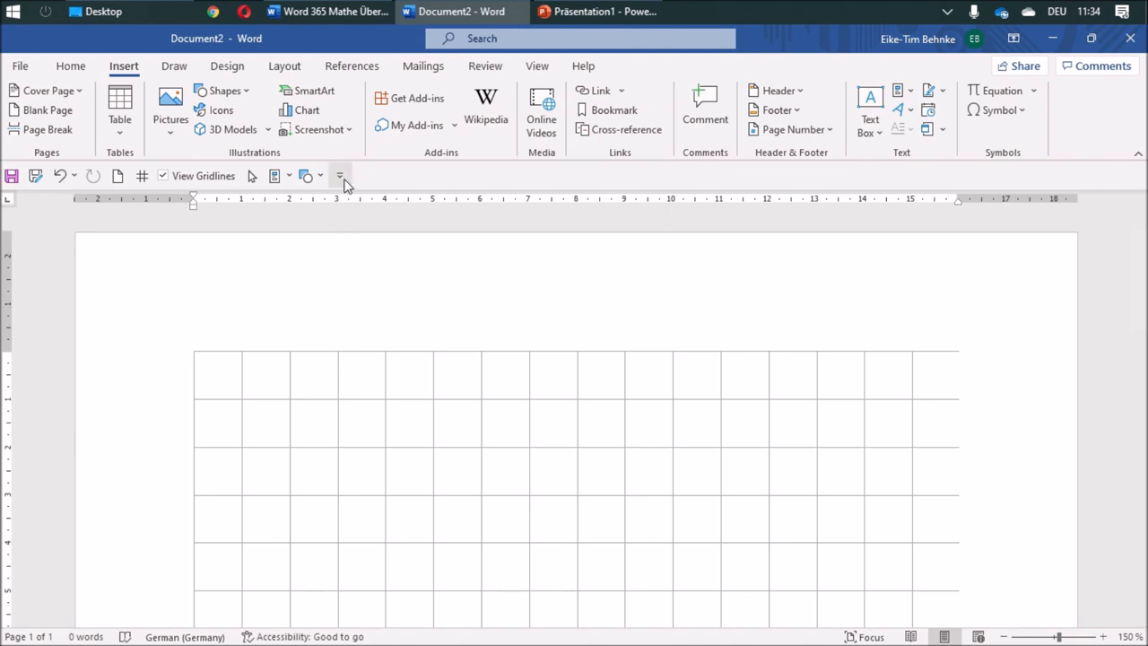
Add Rectangle, Format Graphic, Group and Ungroup from All Commands to the Quick Access Toolbar
{"action": "left_click", "coordinate": [340, 176]}
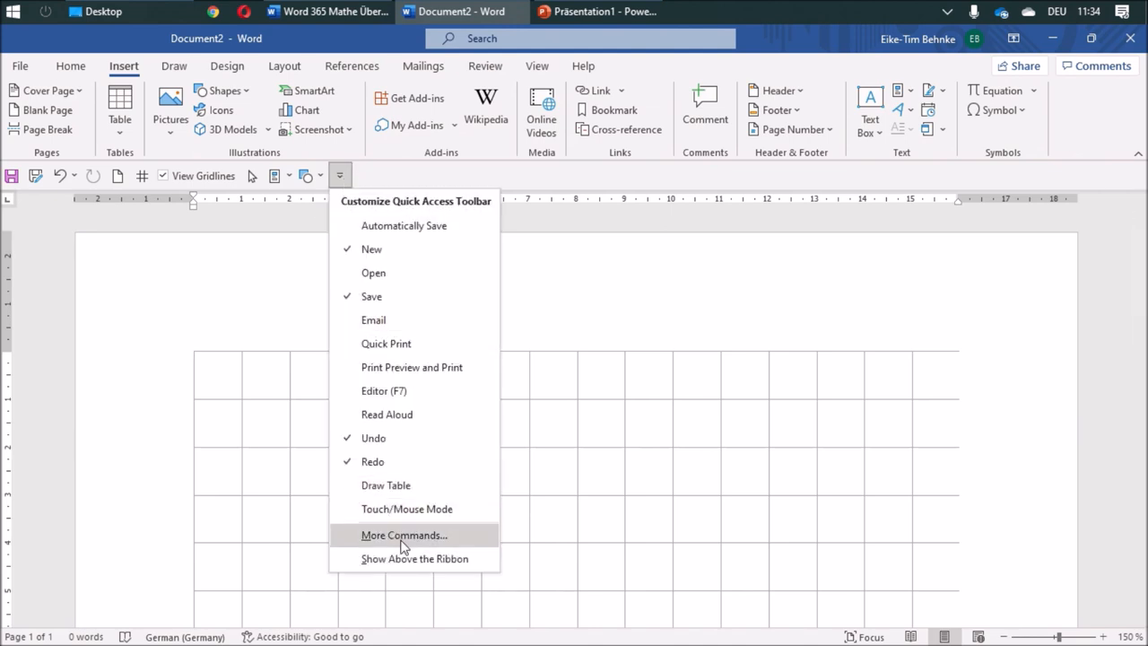
{"action": "left_click", "coordinate": [402, 535]}
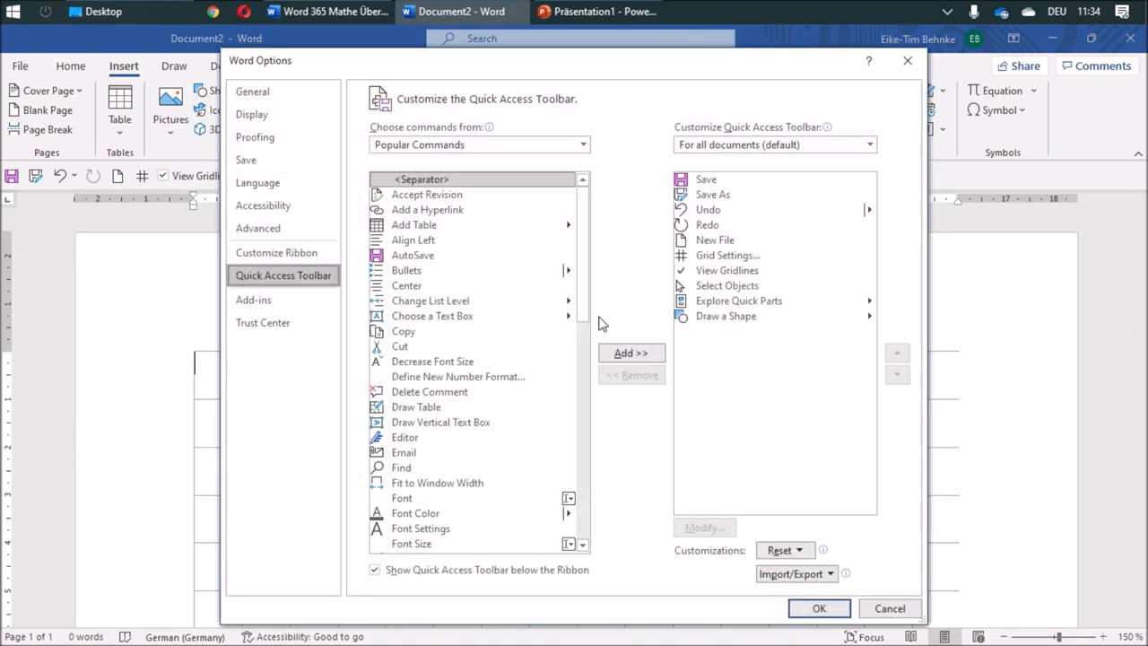
{"action": "left_click", "coordinate": [582, 144]}
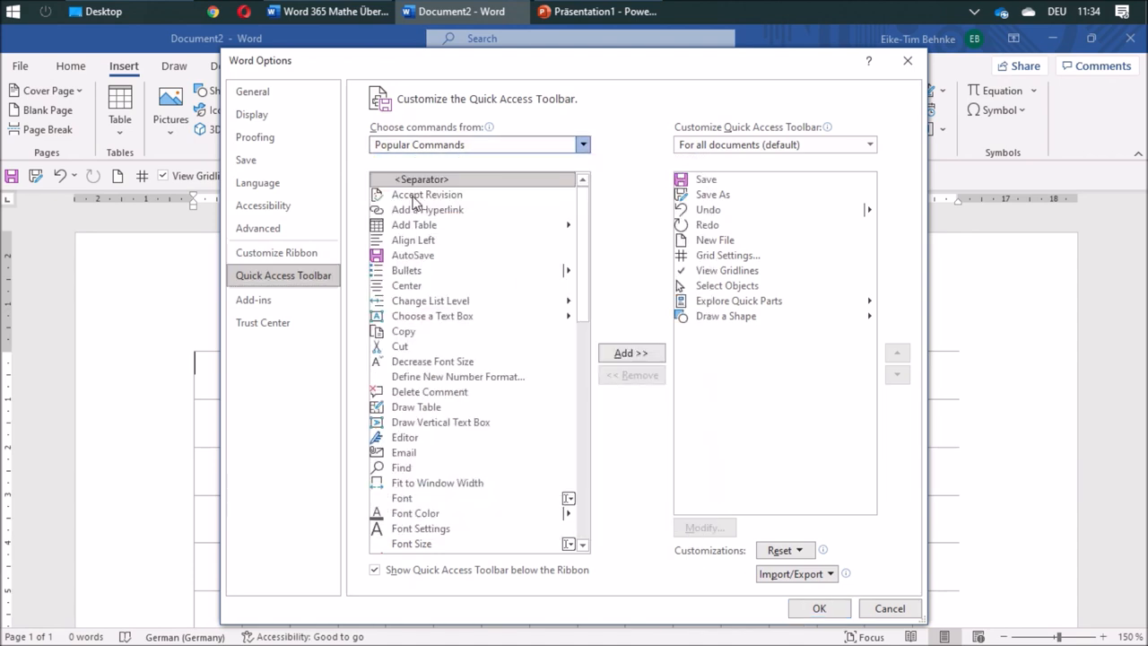
{"action": "mouse_move", "coordinate": [442, 327]}
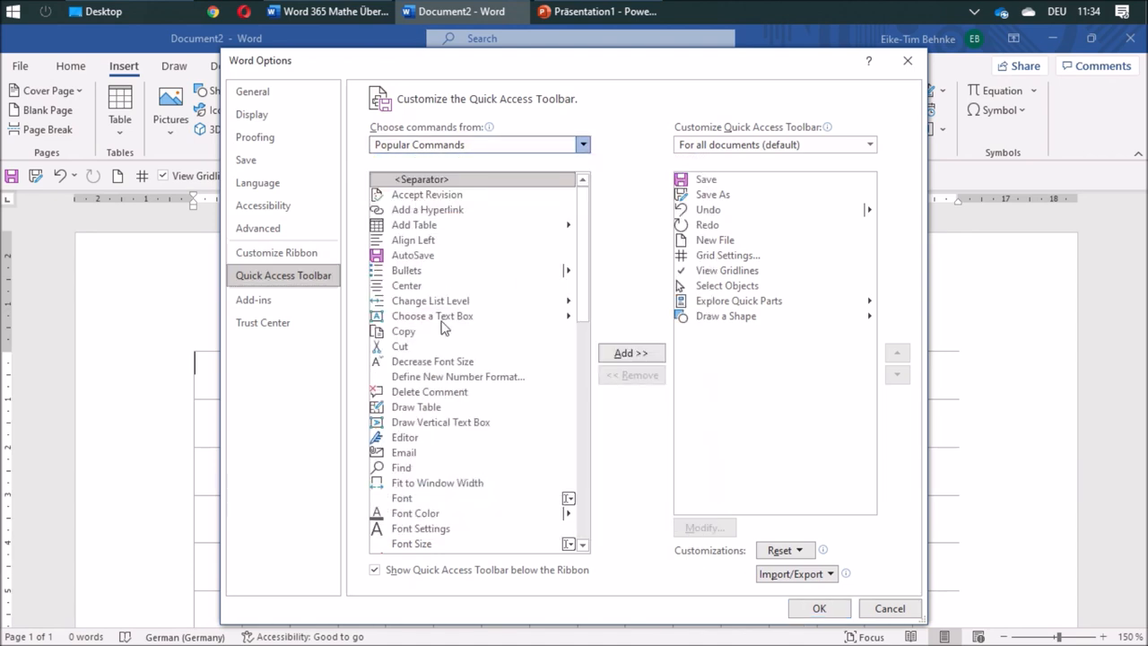
{"action": "left_click", "coordinate": [581, 144]}
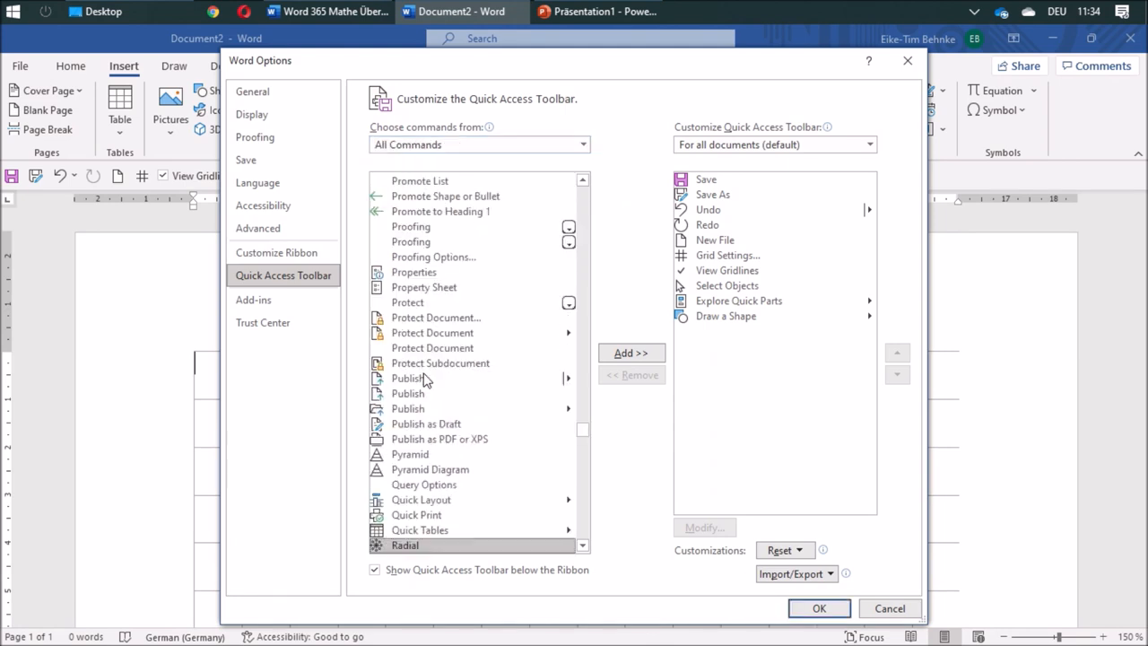
{"action": "scroll", "scroll_direction": "down", "scroll_amount": 3}
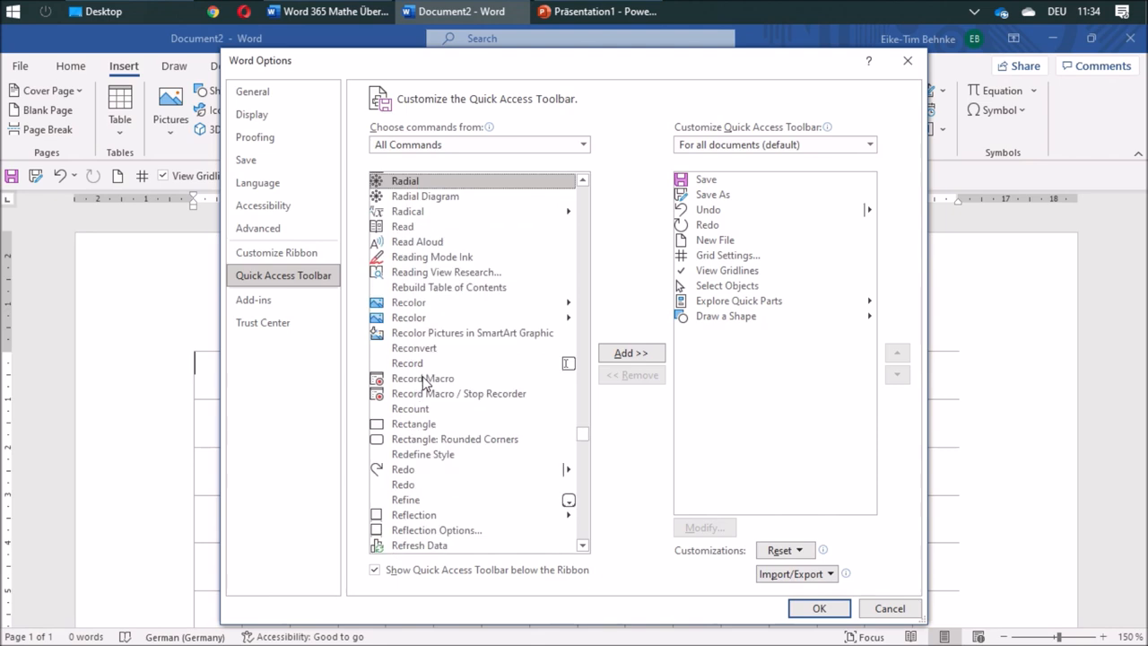
{"action": "left_click", "coordinate": [630, 353]}
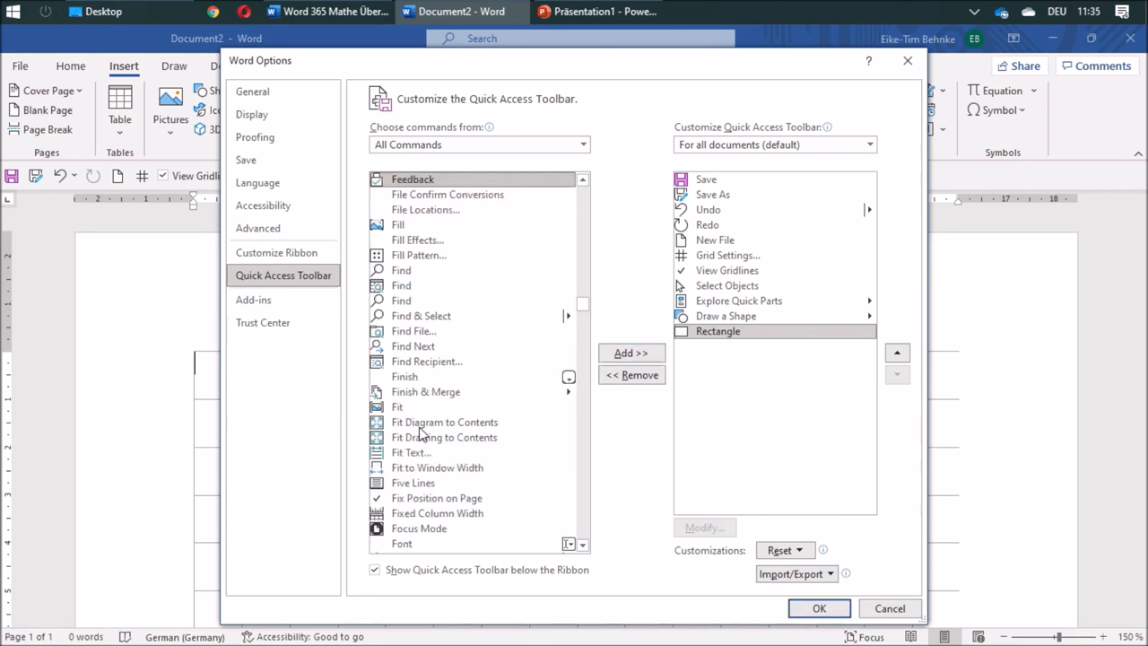
{"action": "scroll", "scroll_direction": "down", "scroll_amount": 3}
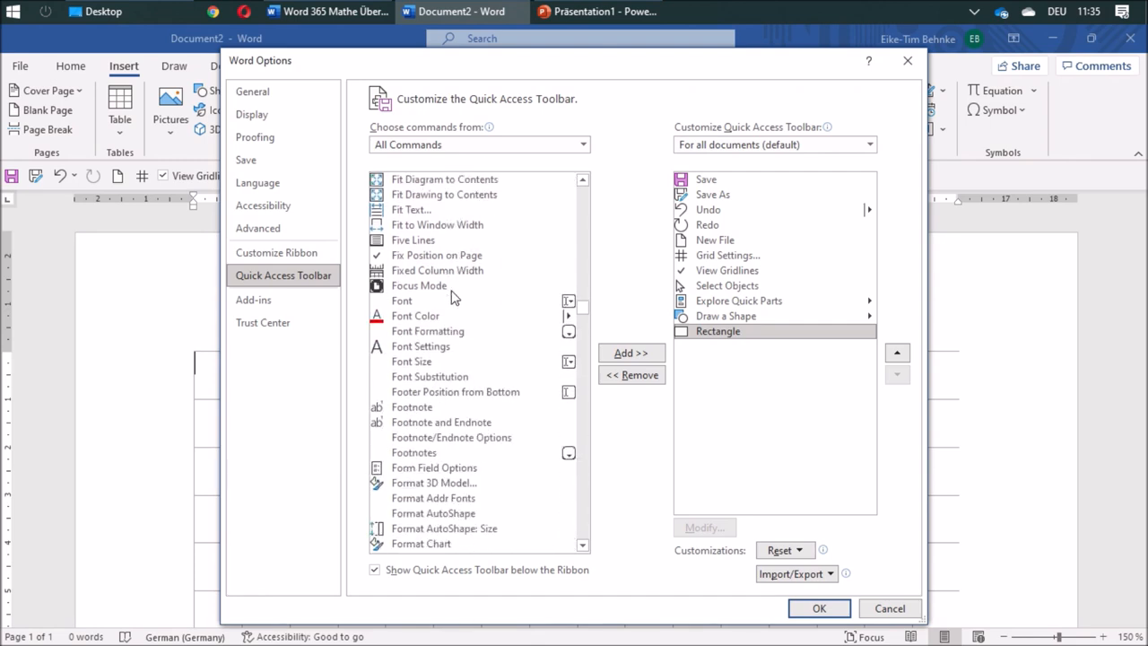
{"action": "scroll", "scroll_direction": "down", "scroll_amount": 3}
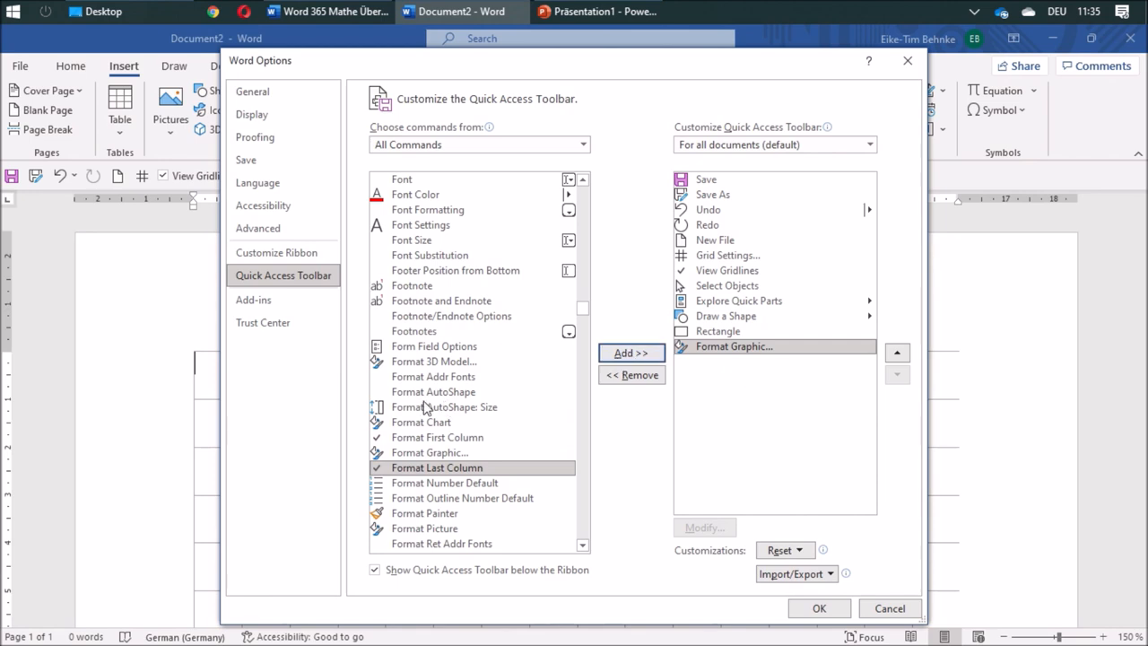
{"action": "mouse_move", "coordinate": [444, 406]}
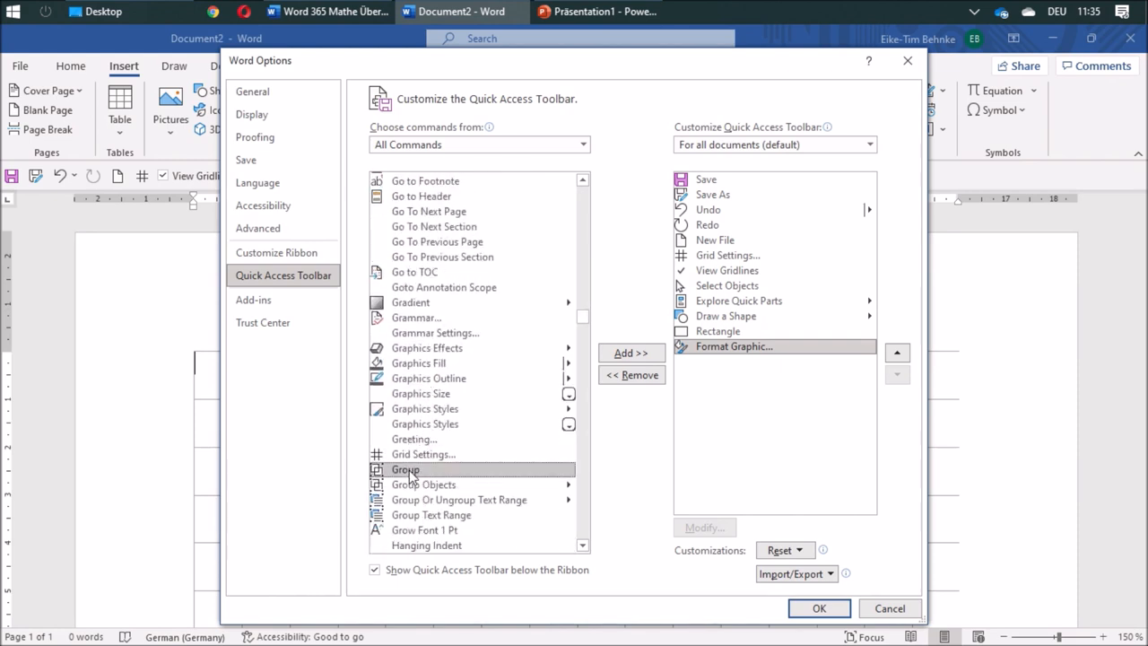
{"action": "left_click", "coordinate": [631, 352]}
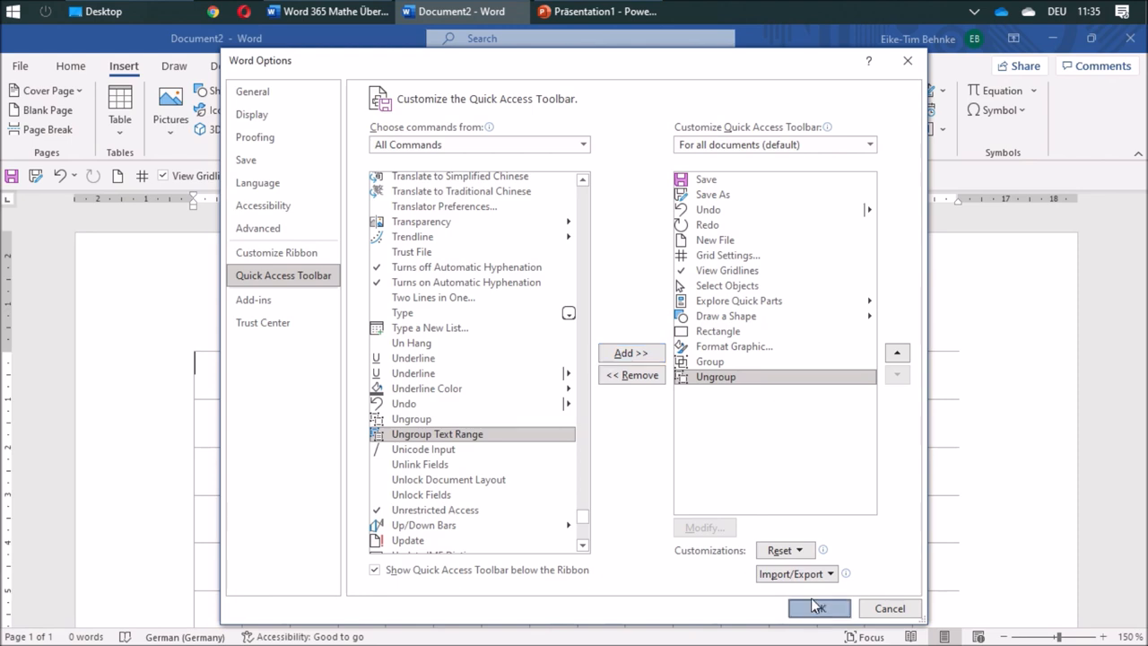
{"action": "left_click", "coordinate": [817, 607]}
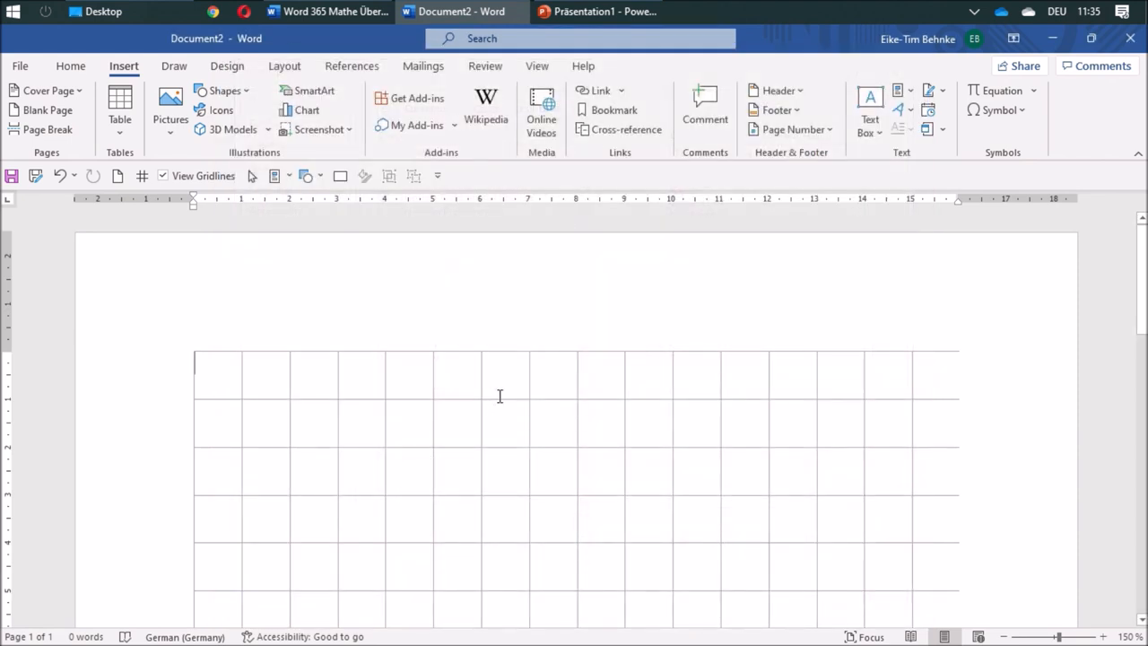
{"action": "mouse_move", "coordinate": [490, 396]}
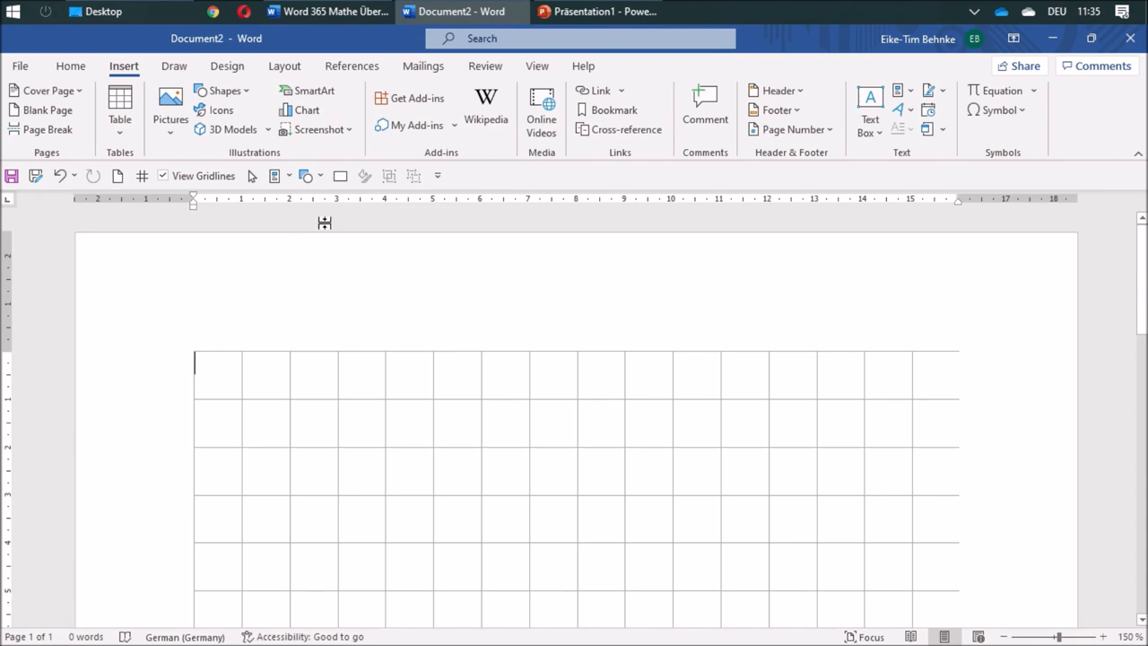
Draw a small rectangle square inside the top-left grid cell
{"action": "left_click", "coordinate": [339, 176]}
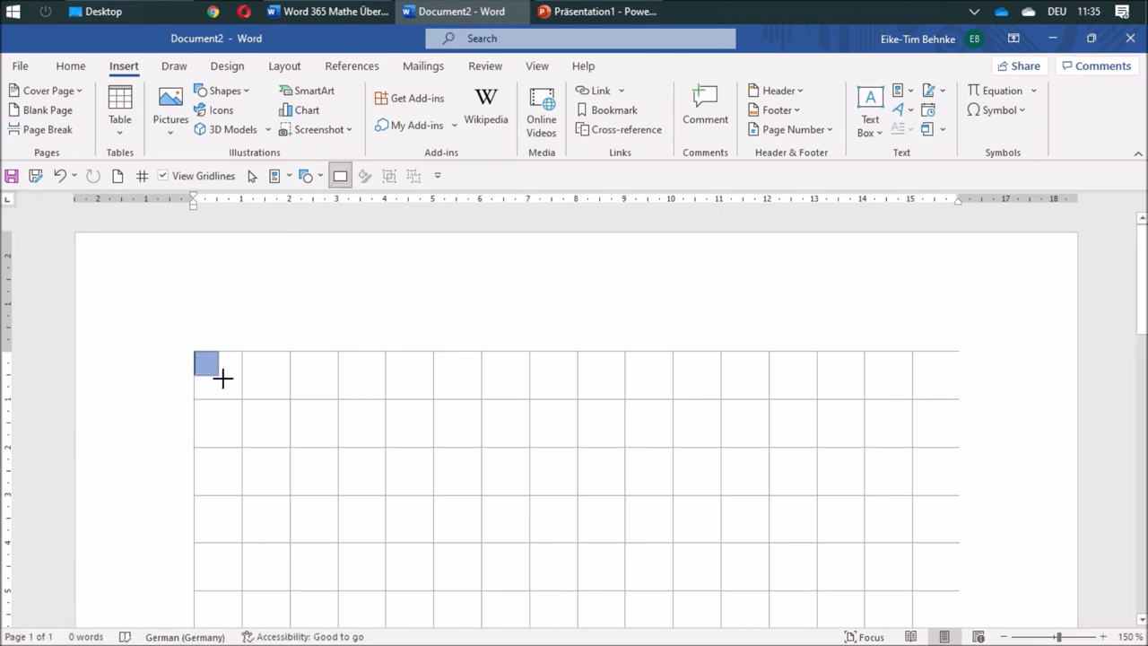
{"action": "left_click", "coordinate": [70, 65]}
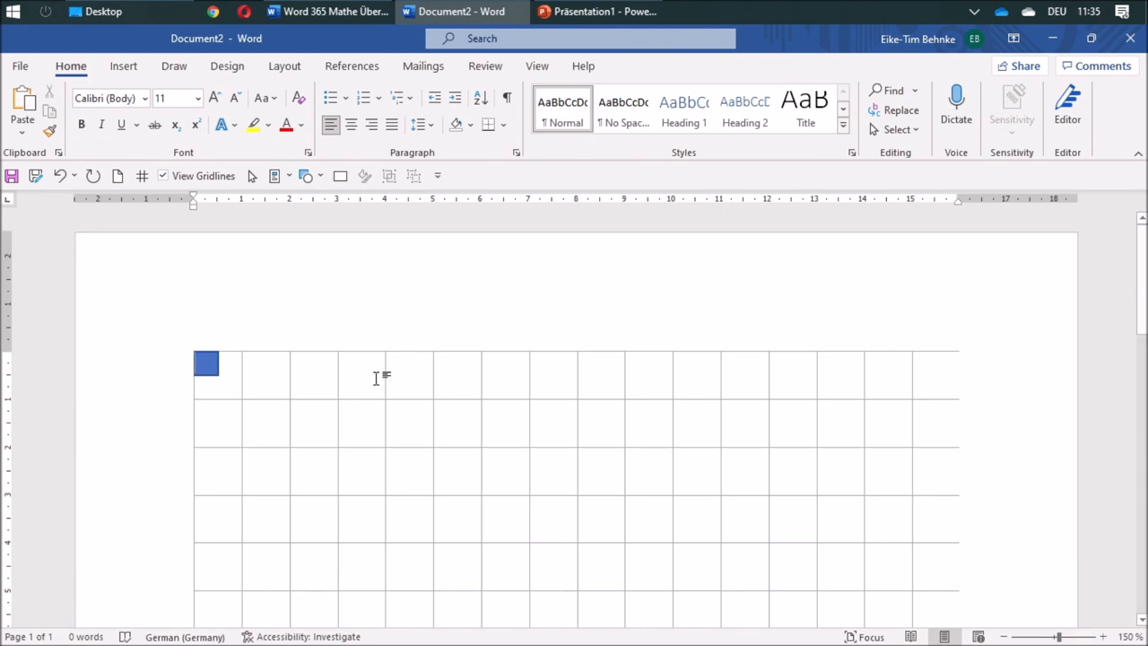
{"action": "mouse_move", "coordinate": [338, 402]}
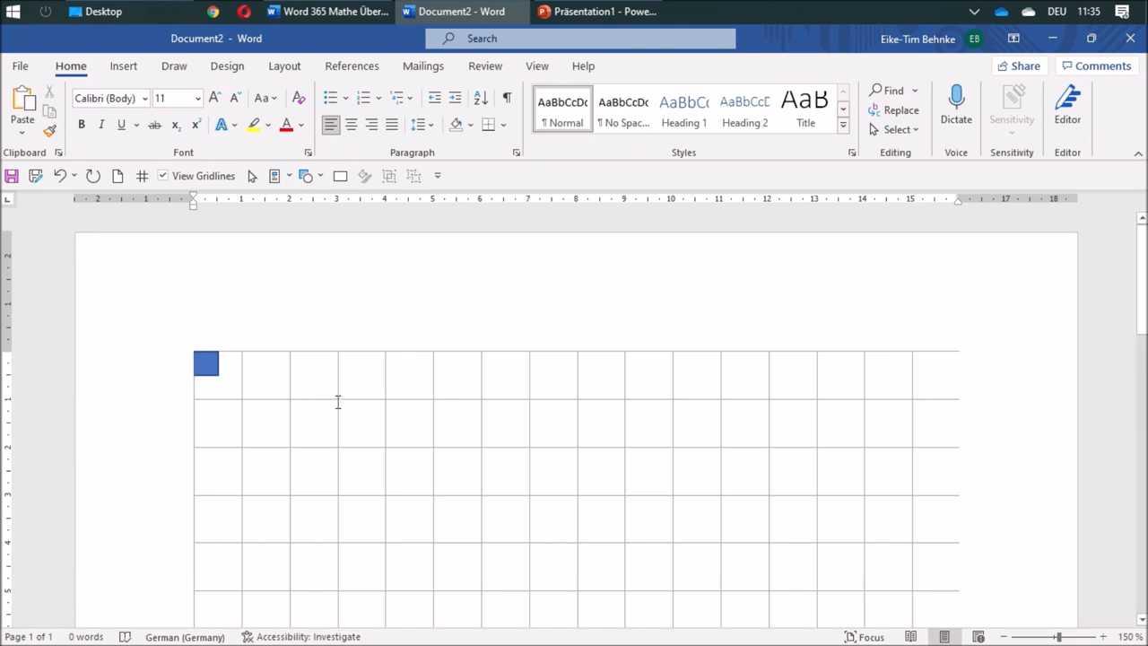
{"action": "mouse_move", "coordinate": [159, 372]}
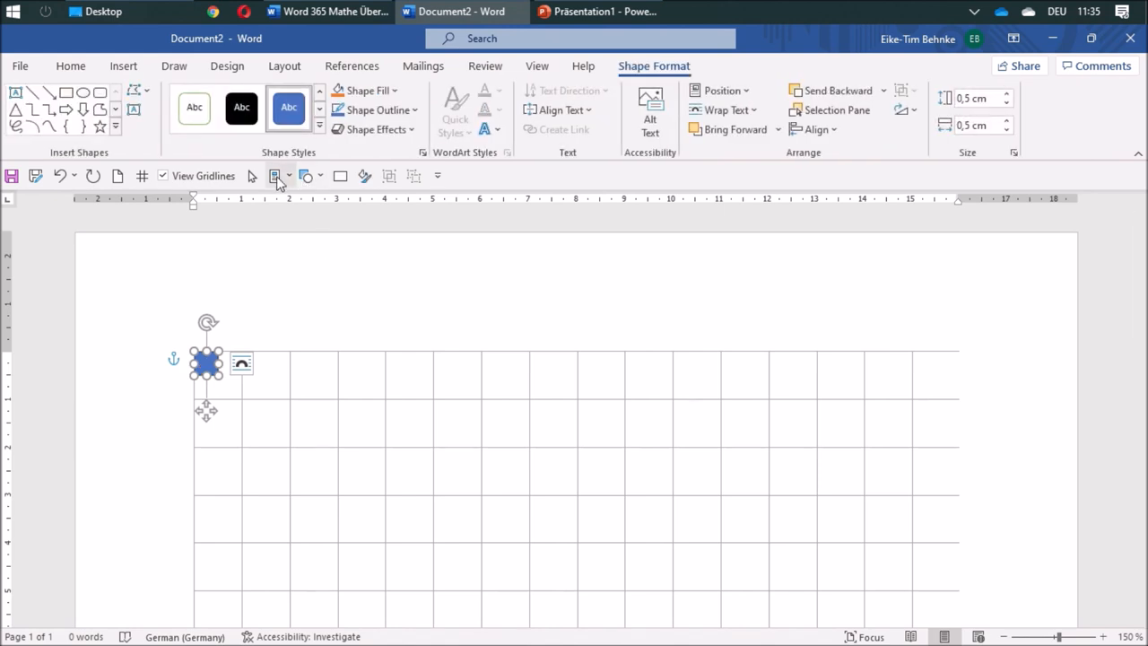
{"action": "mouse_move", "coordinate": [364, 176]}
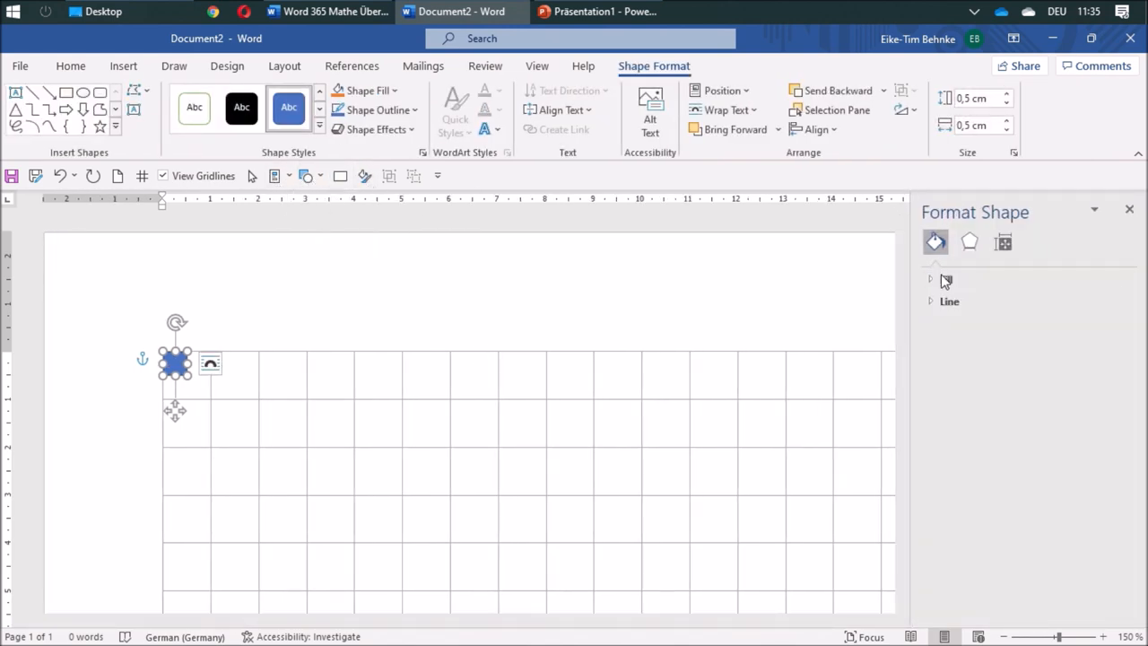
Give the square a solid gray outline 1 pt wide in the Format Shape pane
{"action": "left_click", "coordinate": [937, 279]}
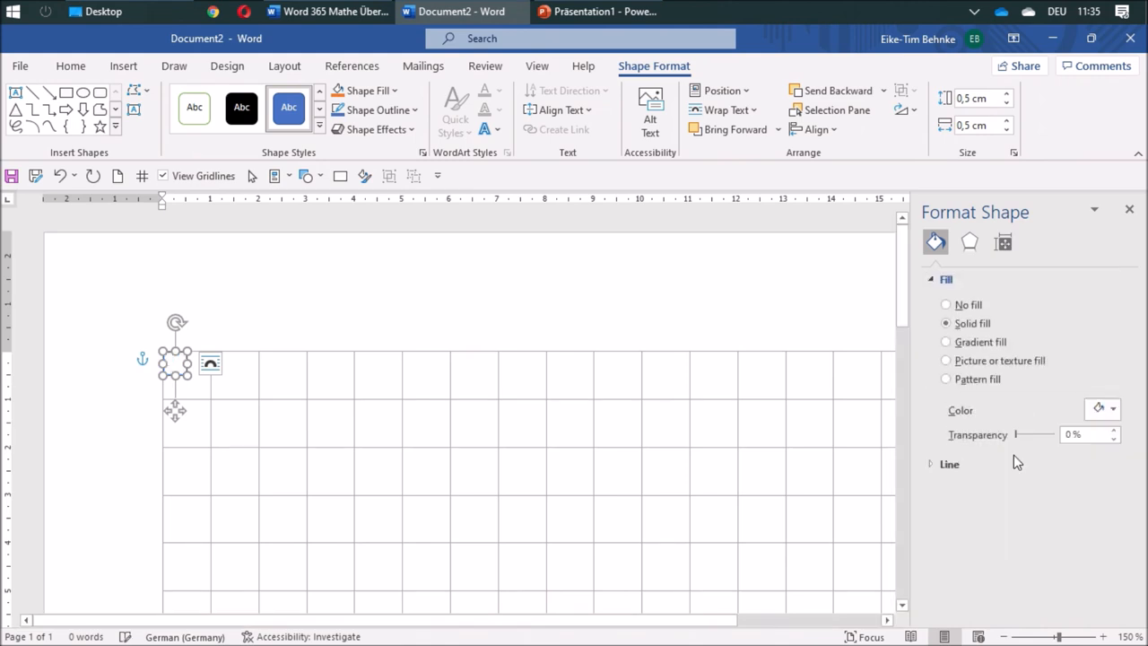
{"action": "left_click", "coordinate": [949, 463]}
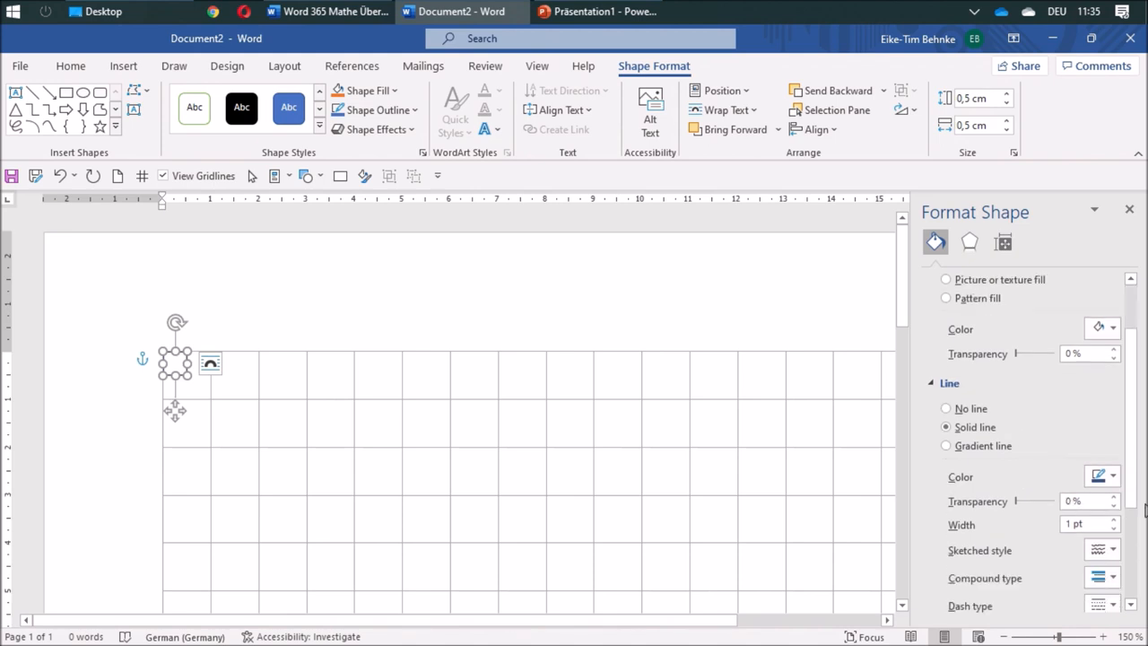
{"action": "left_click", "coordinate": [1113, 476]}
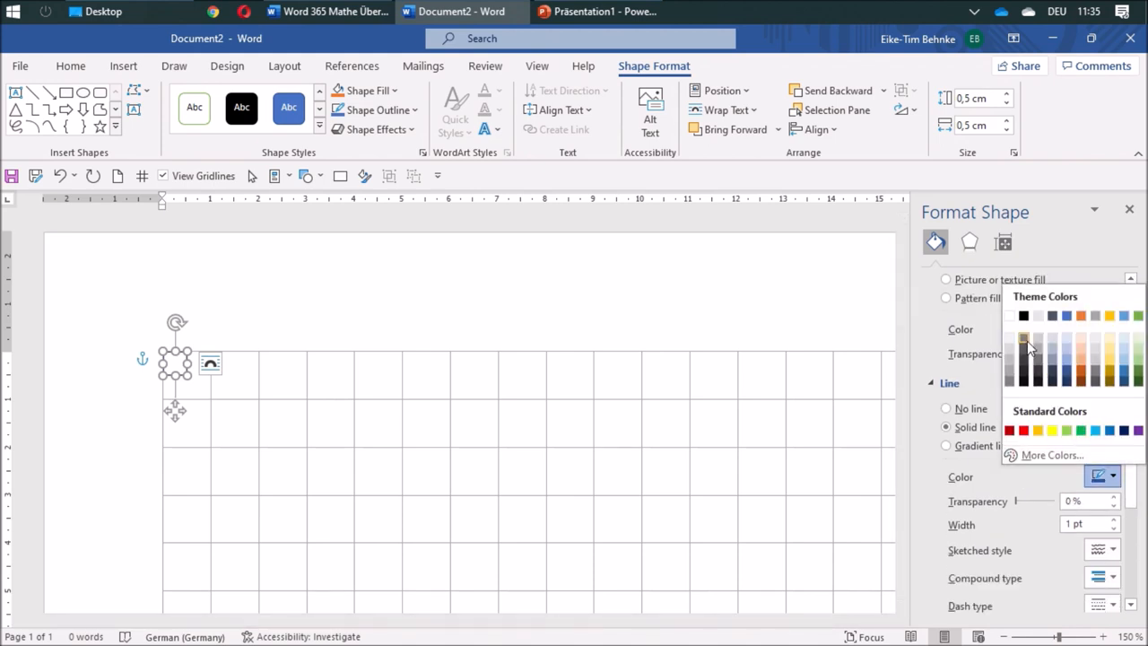
{"action": "mouse_move", "coordinate": [1025, 341]}
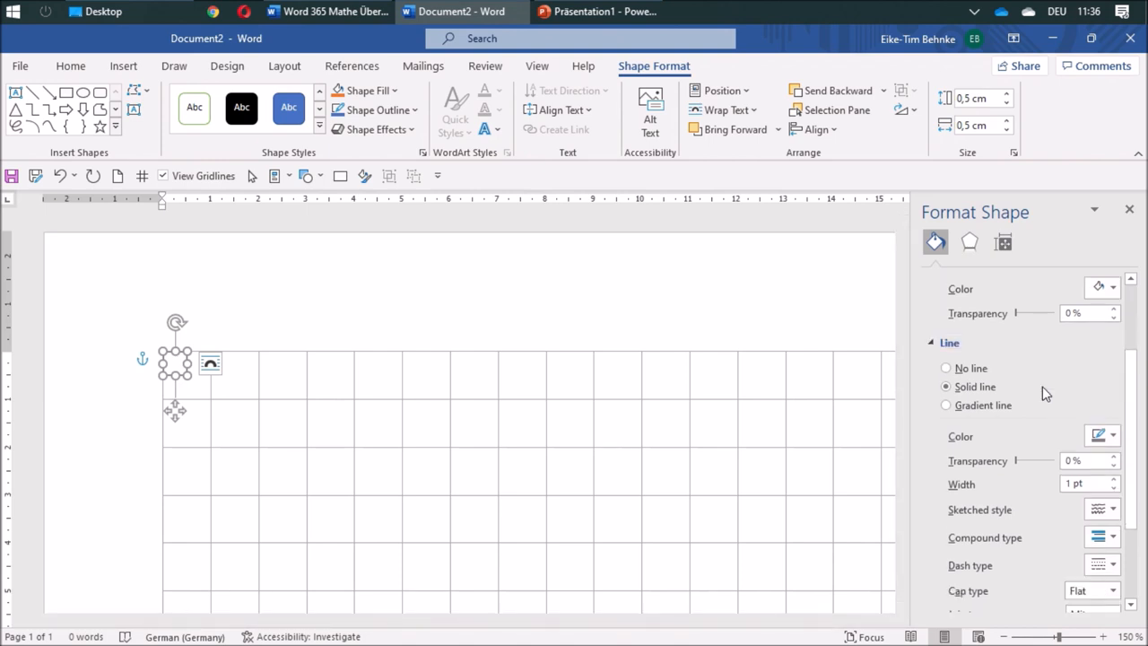
{"action": "scroll", "scroll_direction": "down", "scroll_amount": 3}
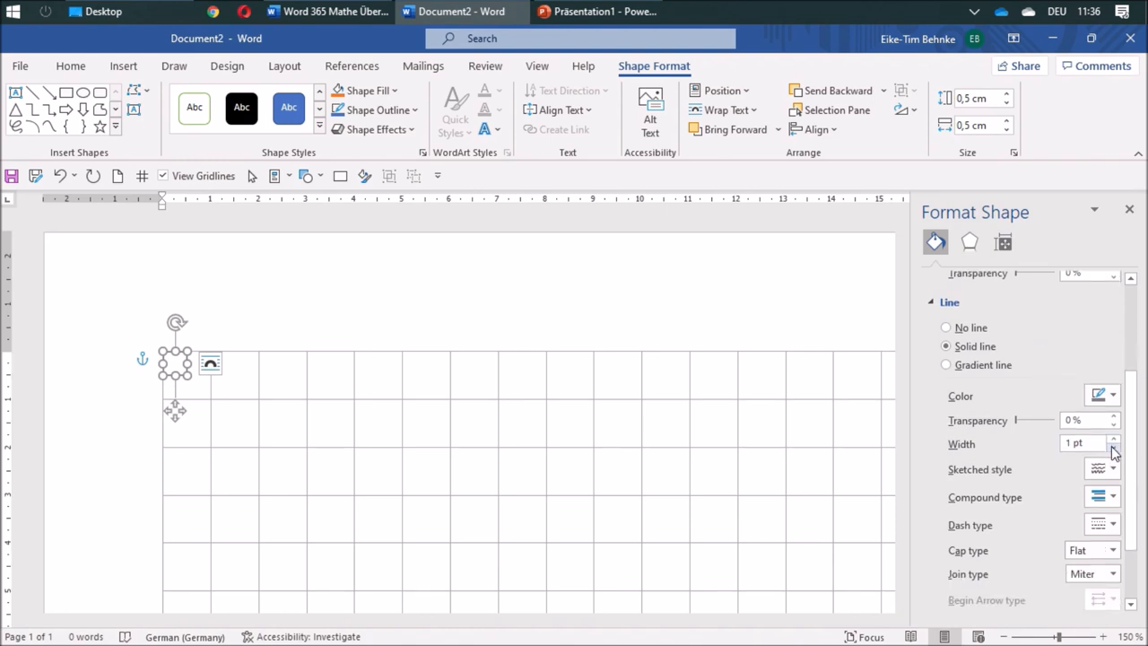
{"action": "left_click", "coordinate": [1115, 447]}
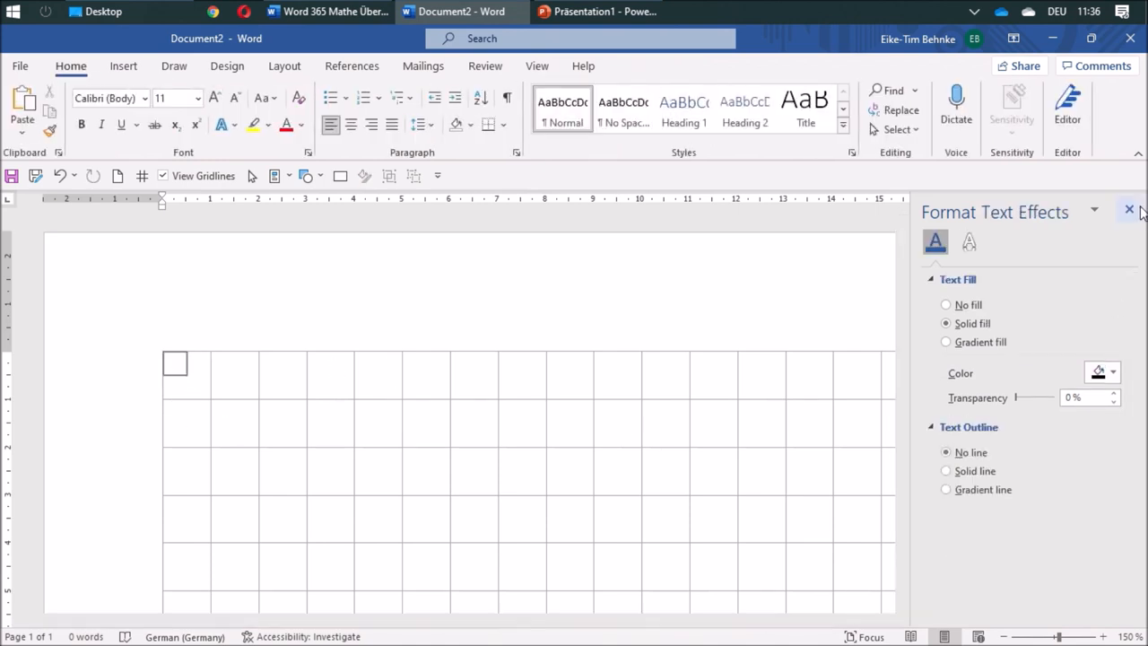
Close the Format Shape pane and select the small gray square
{"action": "left_click", "coordinate": [1128, 211]}
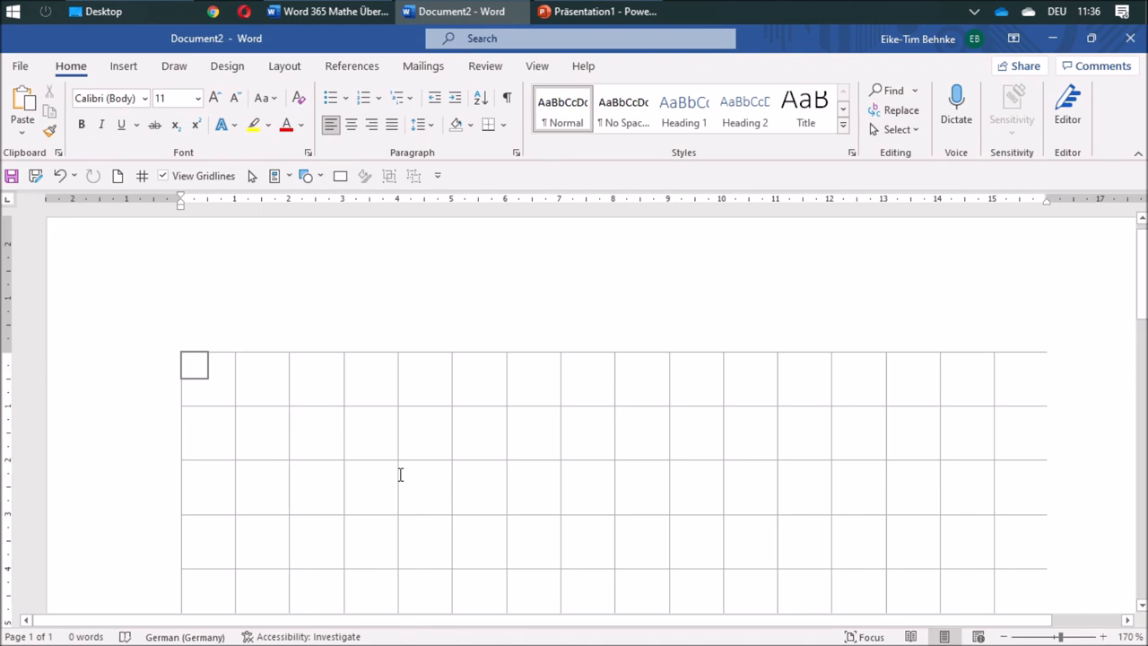
{"action": "mouse_move", "coordinate": [332, 462]}
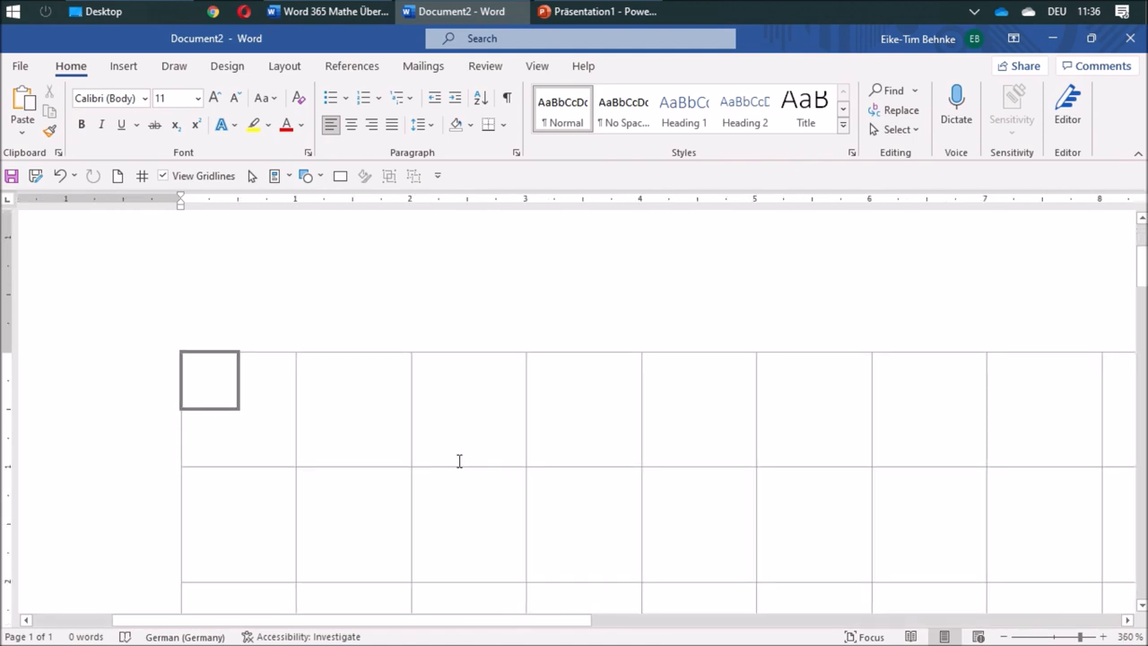
{"action": "mouse_move", "coordinate": [214, 379]}
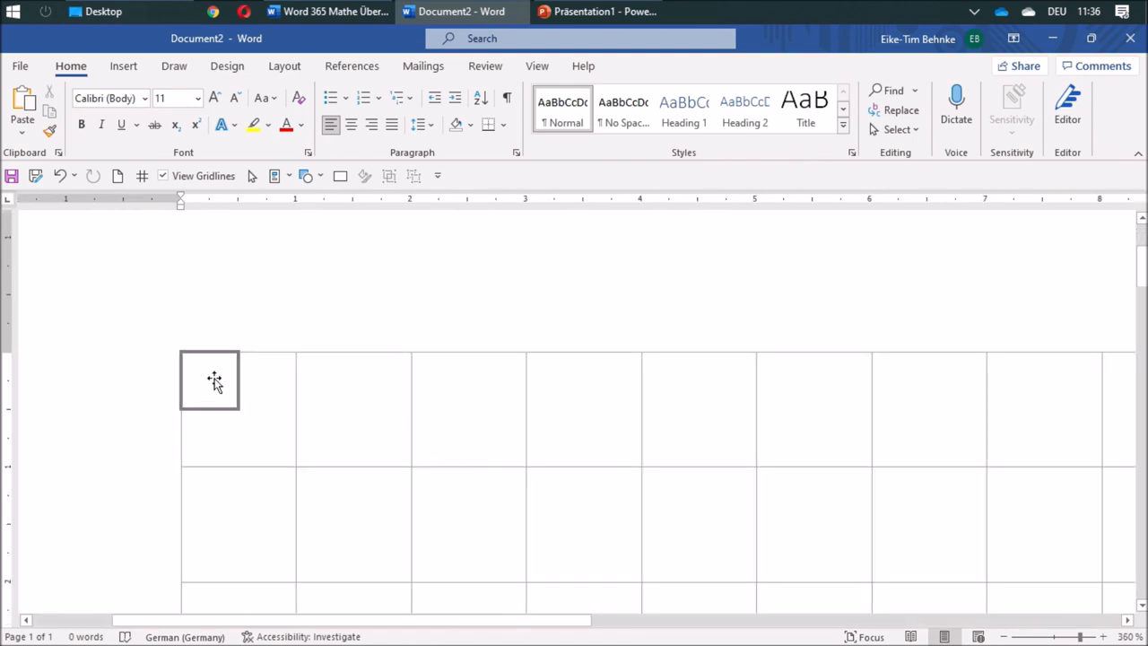
{"action": "left_click", "coordinate": [209, 379]}
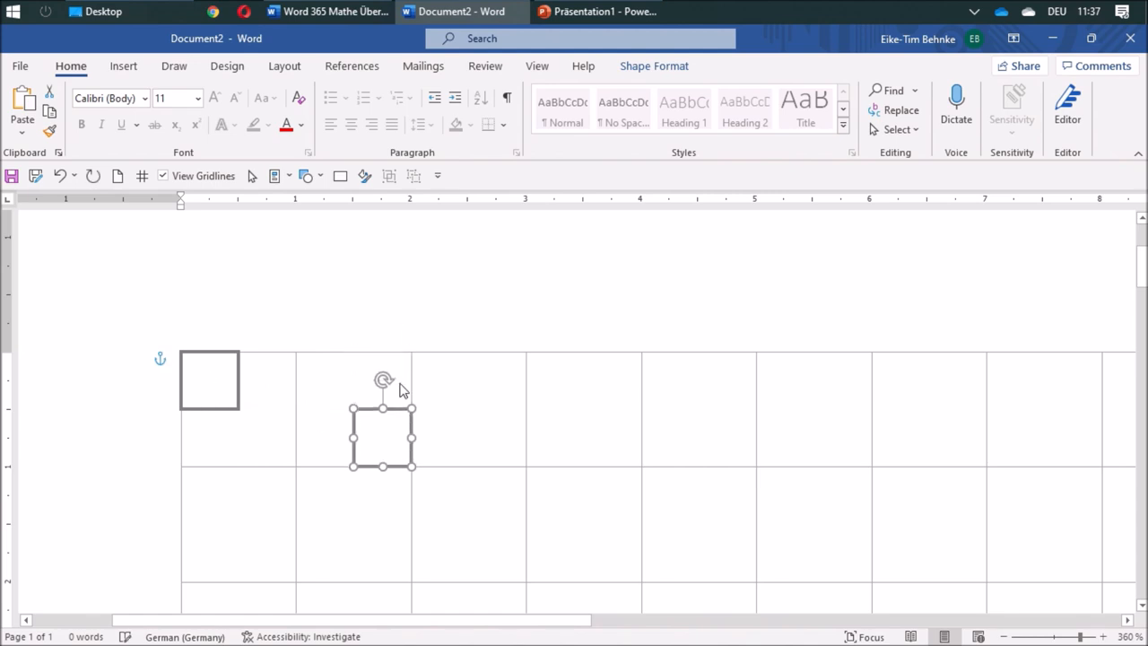
Place a copied square right beside the original to form the two-by-two block
{"action": "left_click_drag", "start_coordinate": [381, 437], "coordinate": [239, 378]}
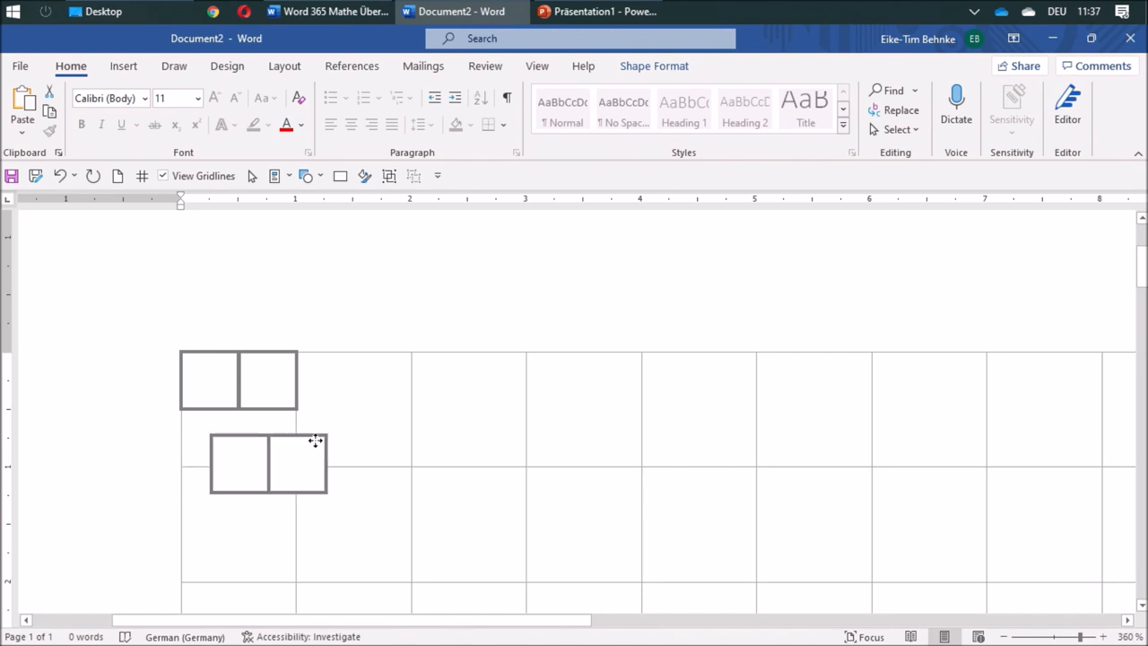
{"action": "left_click", "coordinate": [268, 464]}
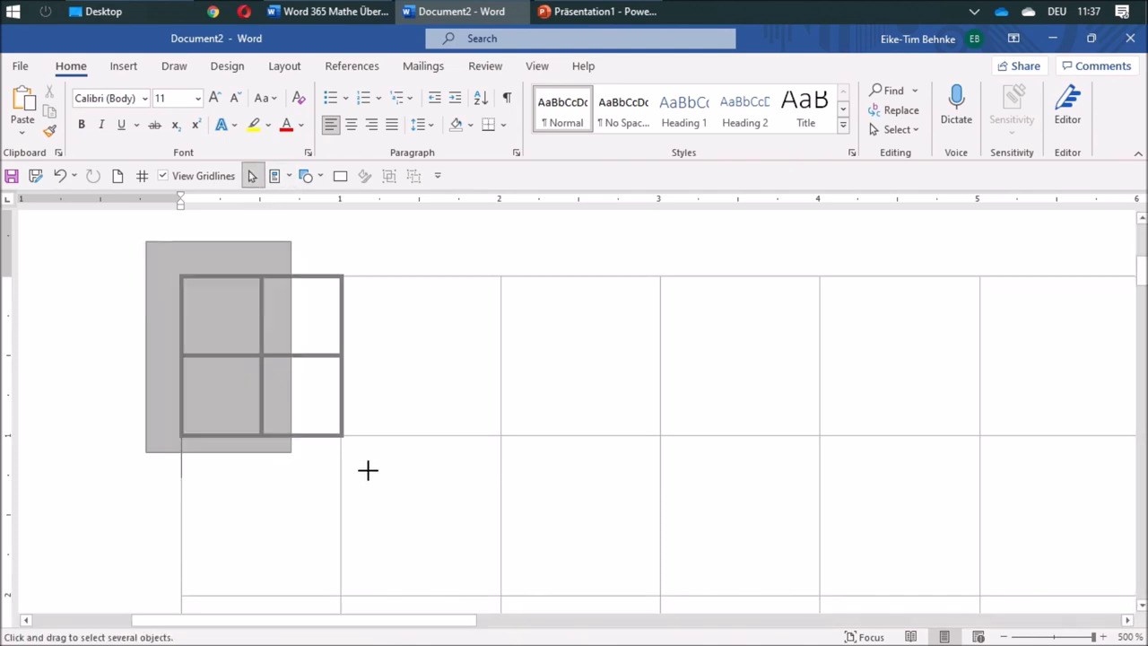
Select the square blocks and snap copies end to end along the top gridline
{"action": "left_click", "coordinate": [260, 354]}
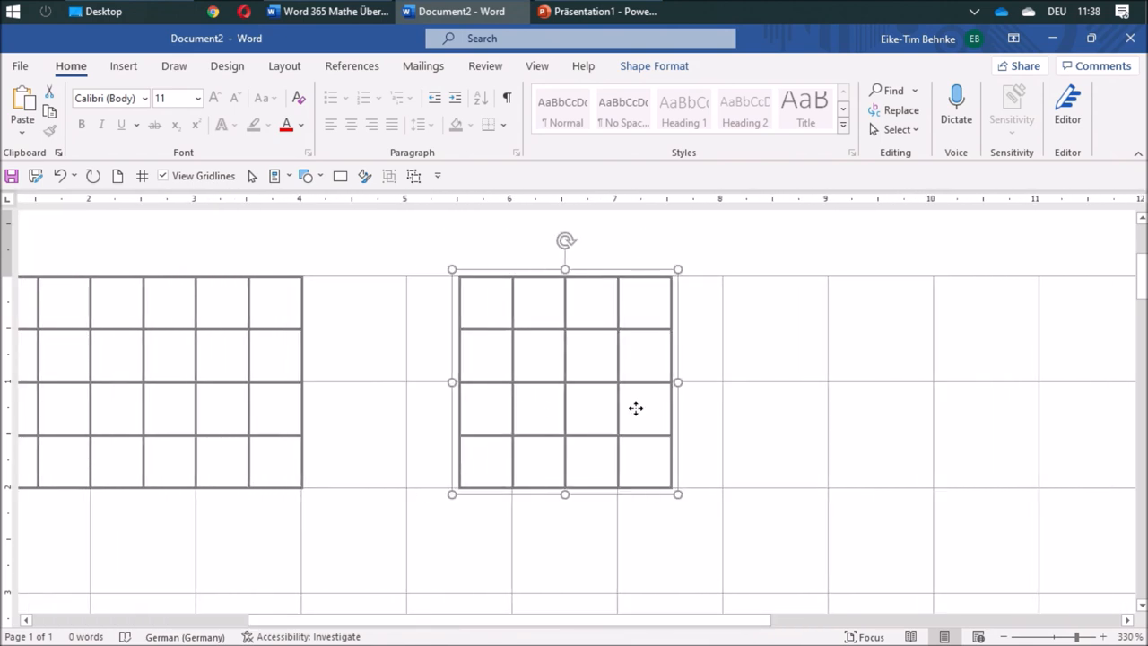
{"action": "left_click_drag", "start_coordinate": [636, 408], "coordinate": [520, 428]}
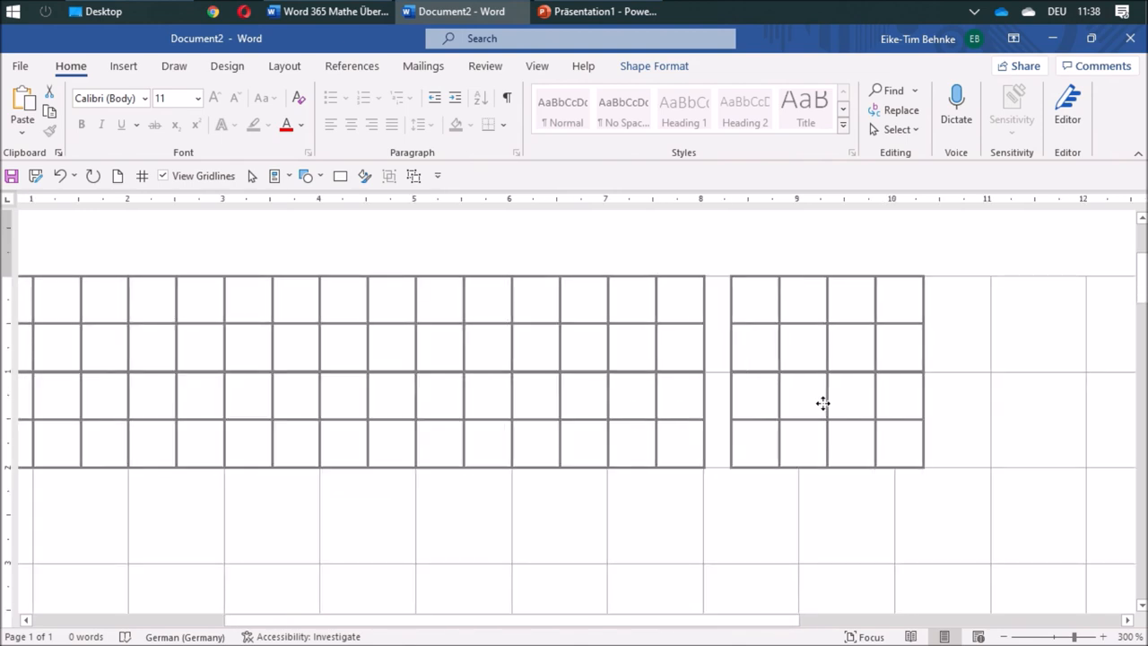
{"action": "left_click", "coordinate": [822, 404]}
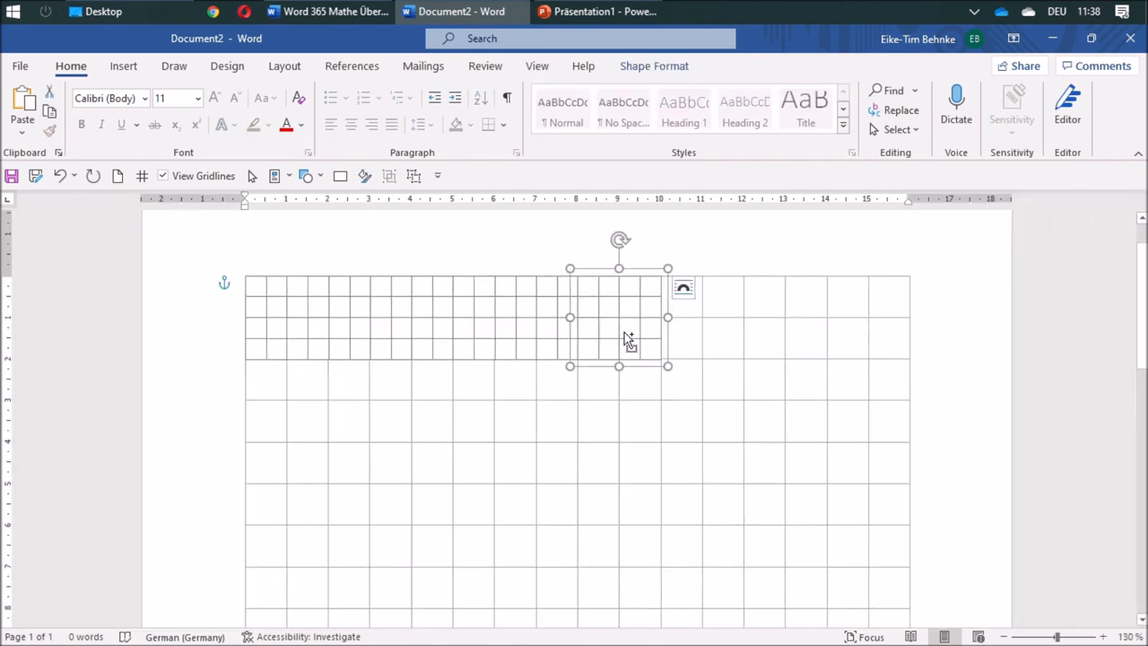
Attach the remaining square blocks to the band's right end and align them with its rows
{"action": "left_click_drag", "start_coordinate": [619, 316], "coordinate": [729, 316]}
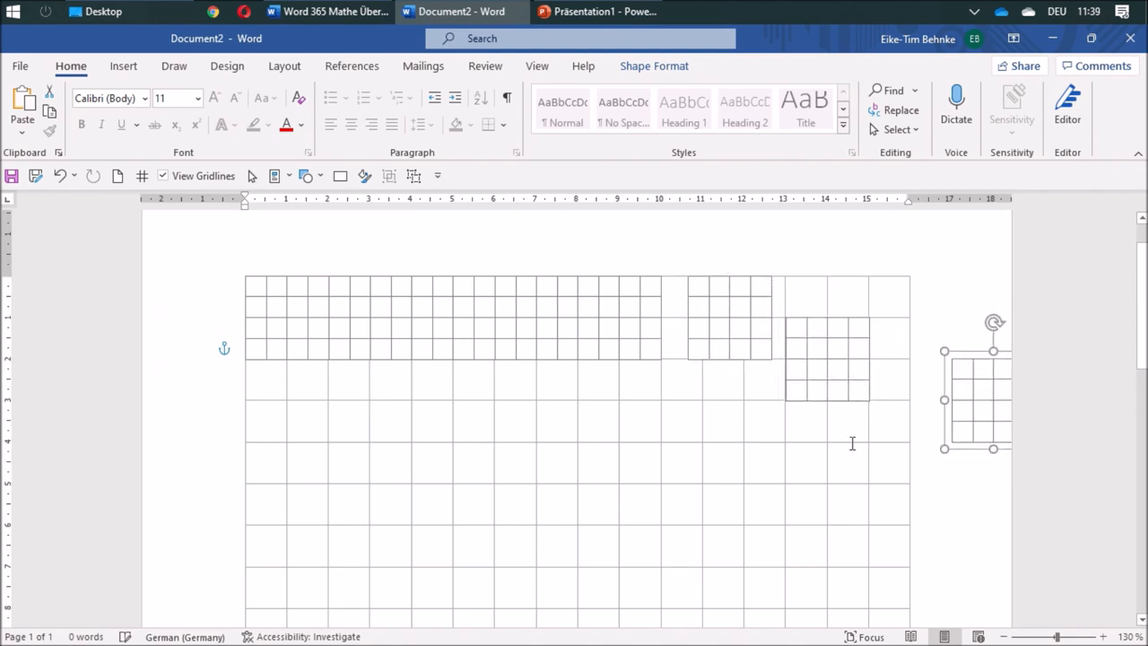
{"action": "left_click", "coordinate": [1107, 636]}
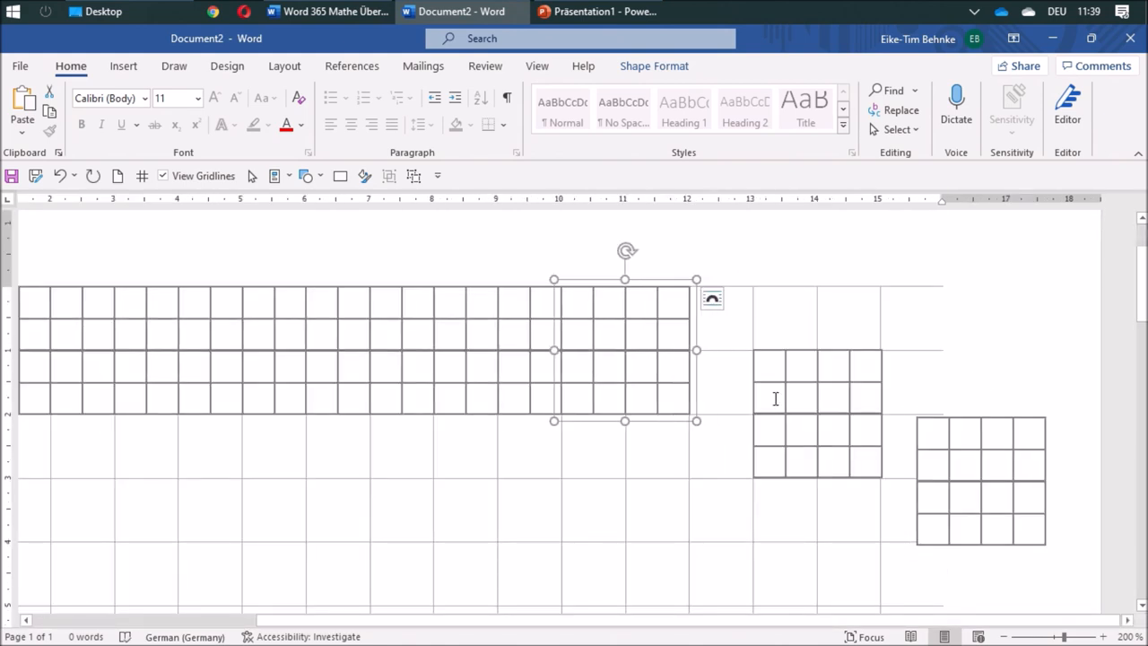
{"action": "left_click_drag", "start_coordinate": [625, 350], "coordinate": [753, 355]}
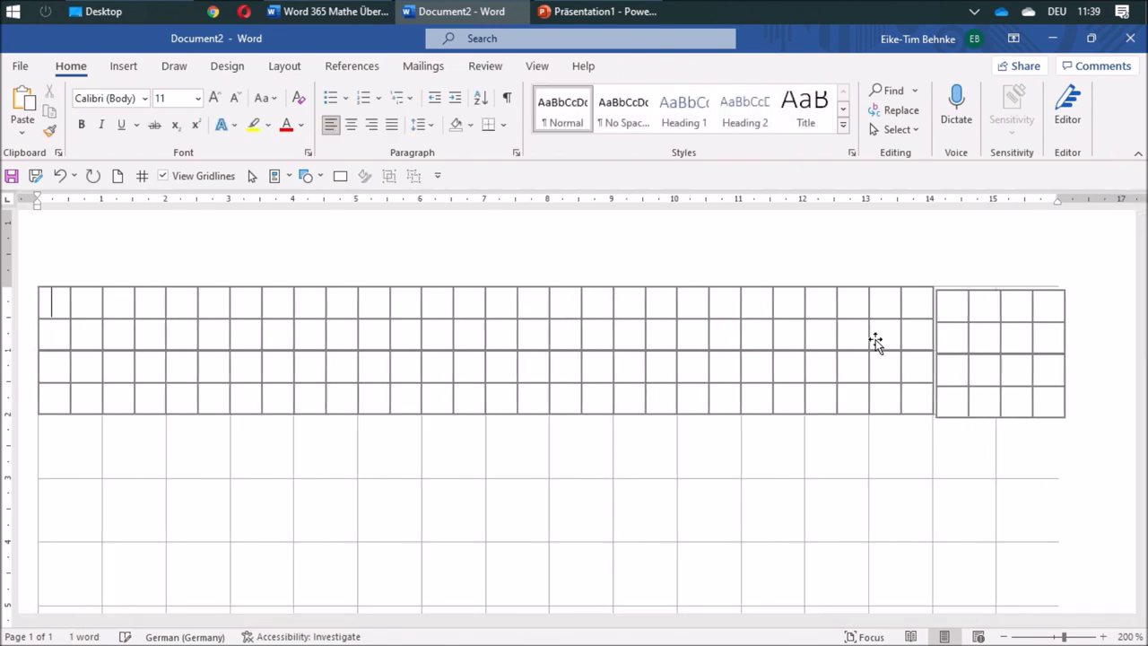
{"action": "left_click", "coordinate": [1000, 349]}
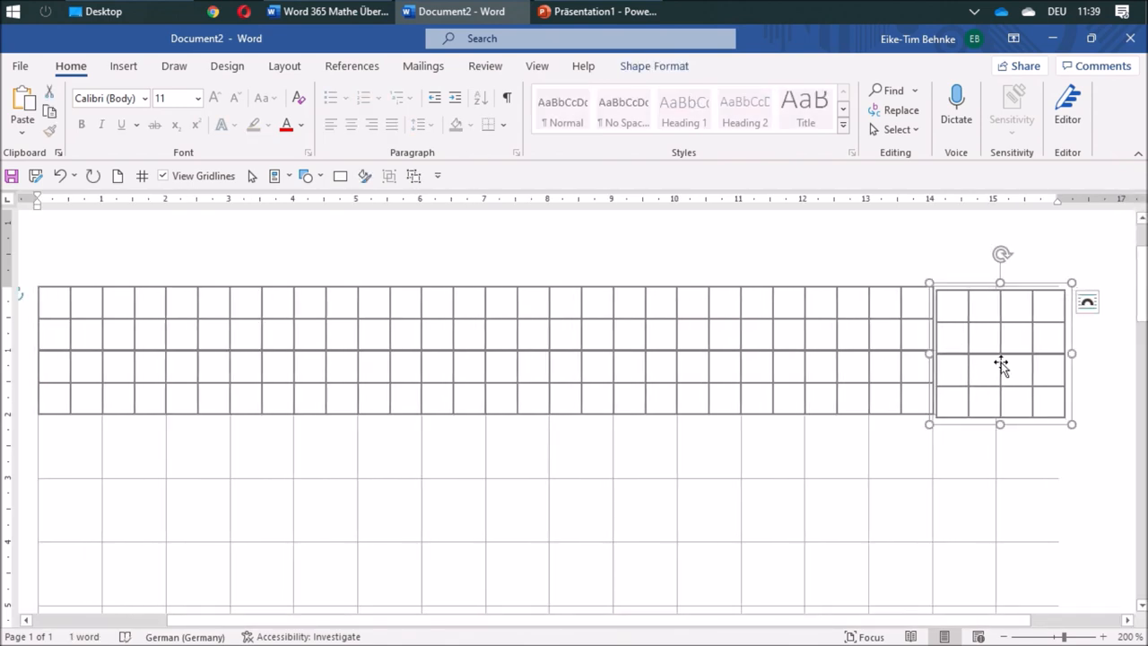
{"action": "left_click_drag", "start_coordinate": [1000, 353], "coordinate": [995, 365]}
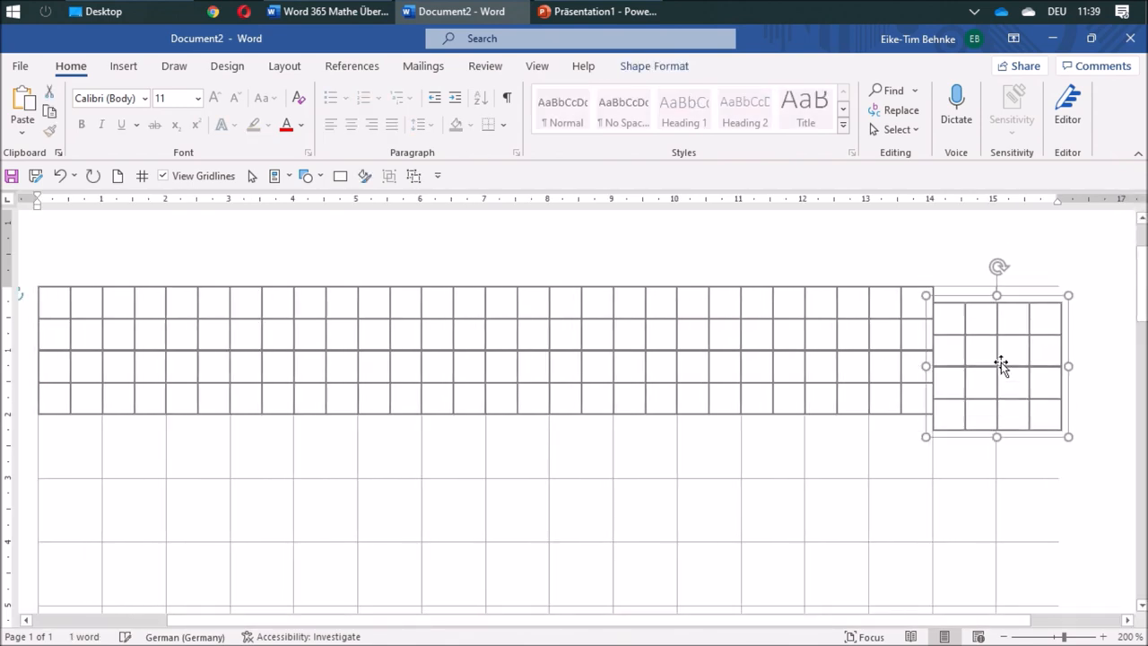
{"action": "left_click_drag", "start_coordinate": [996, 366], "coordinate": [996, 350]}
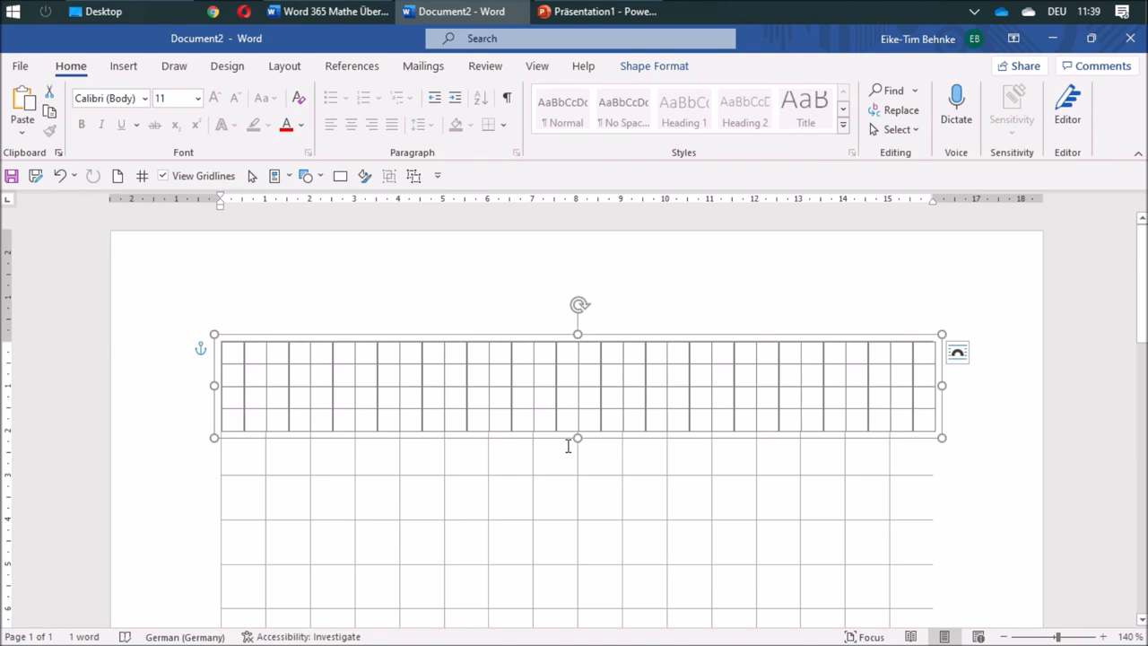
{"action": "mouse_move", "coordinate": [343, 272]}
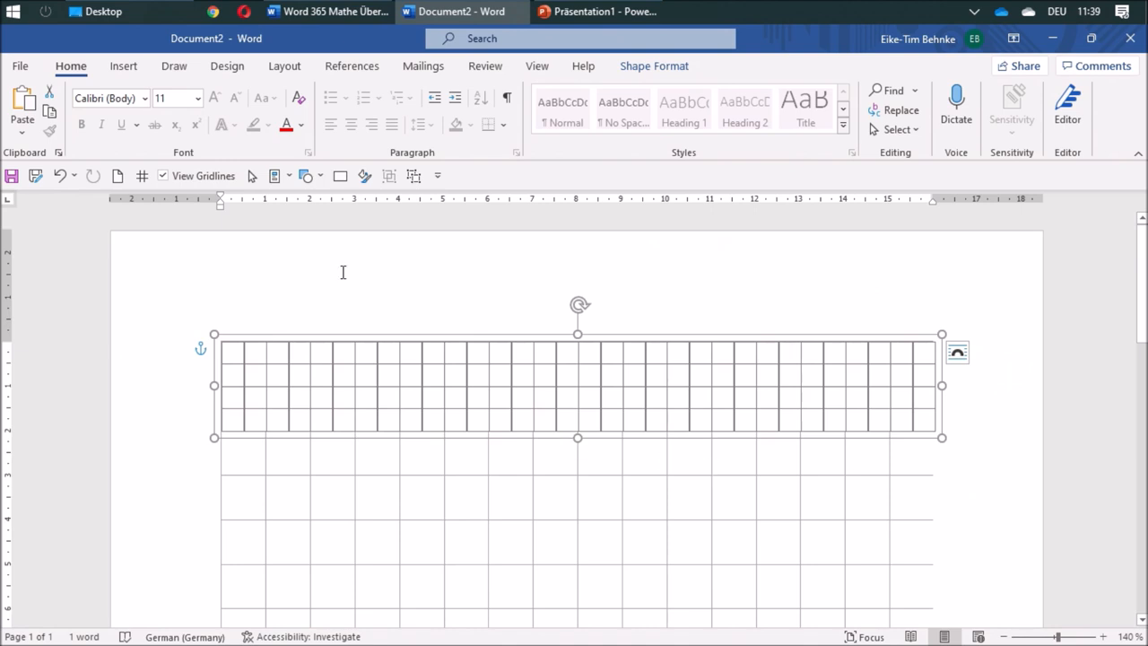
{"action": "mouse_move", "coordinate": [274, 175]}
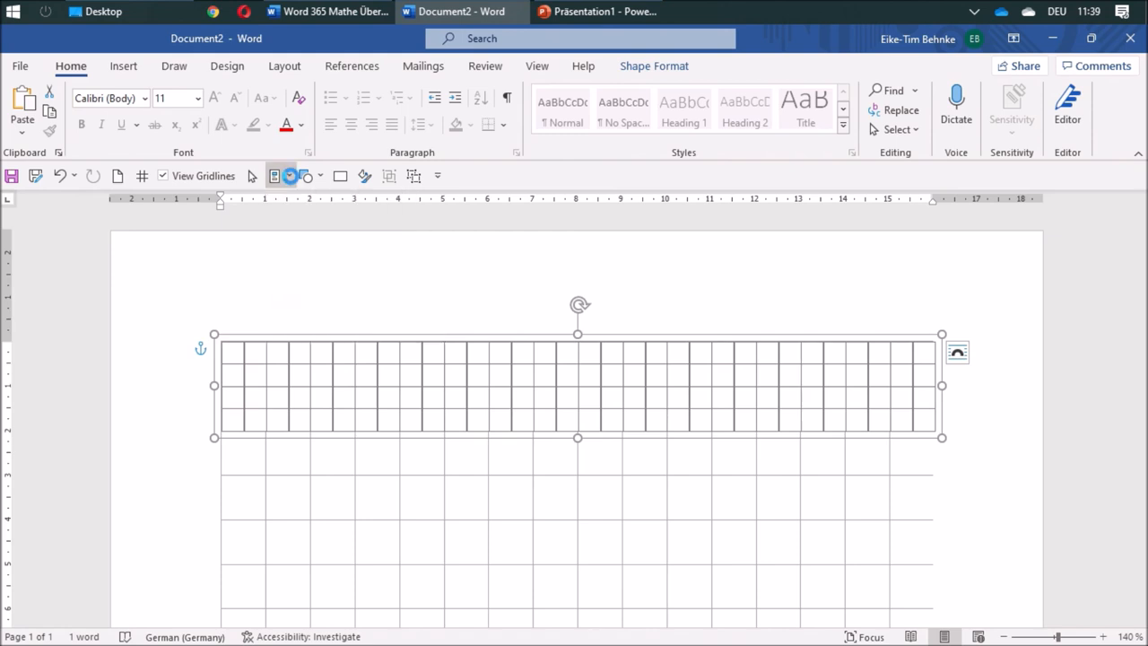
Save the selection to the Quick Part Gallery as 'GraphPaper' in the Normal template
{"action": "left_click", "coordinate": [274, 175]}
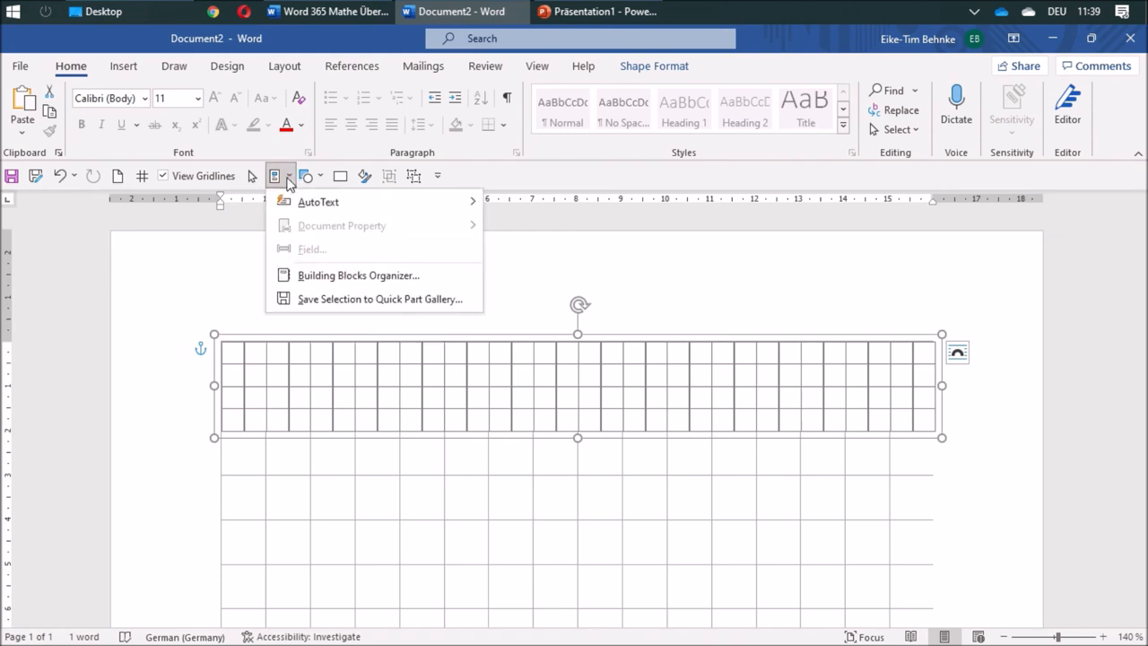
{"action": "left_click", "coordinate": [380, 299]}
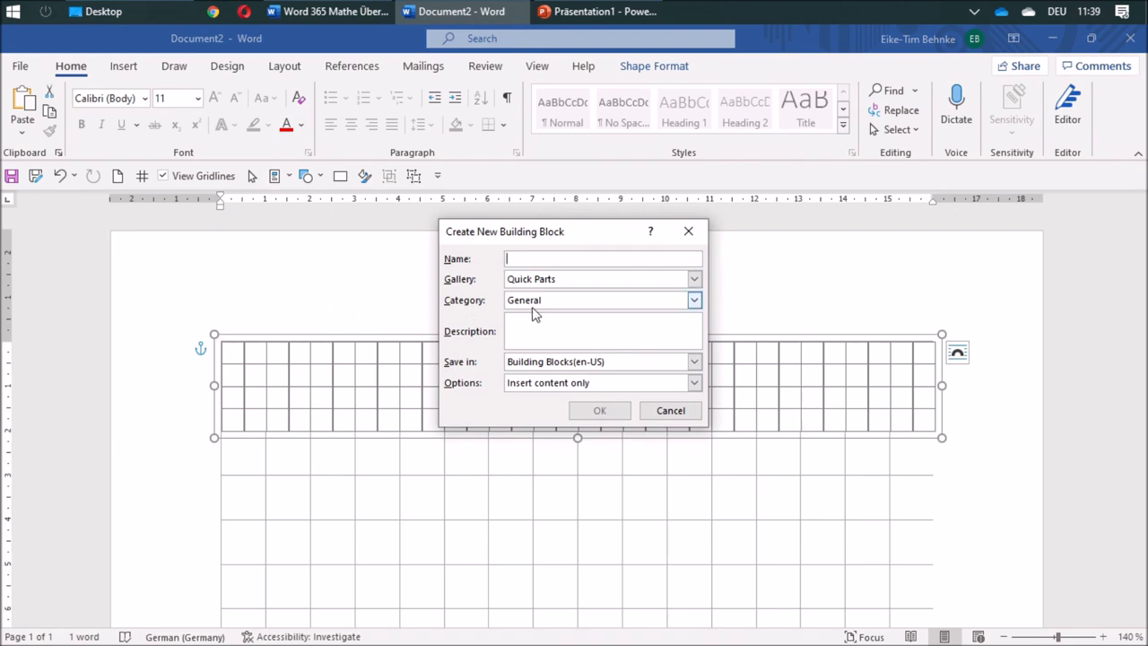
{"action": "type", "text": "Graph"}
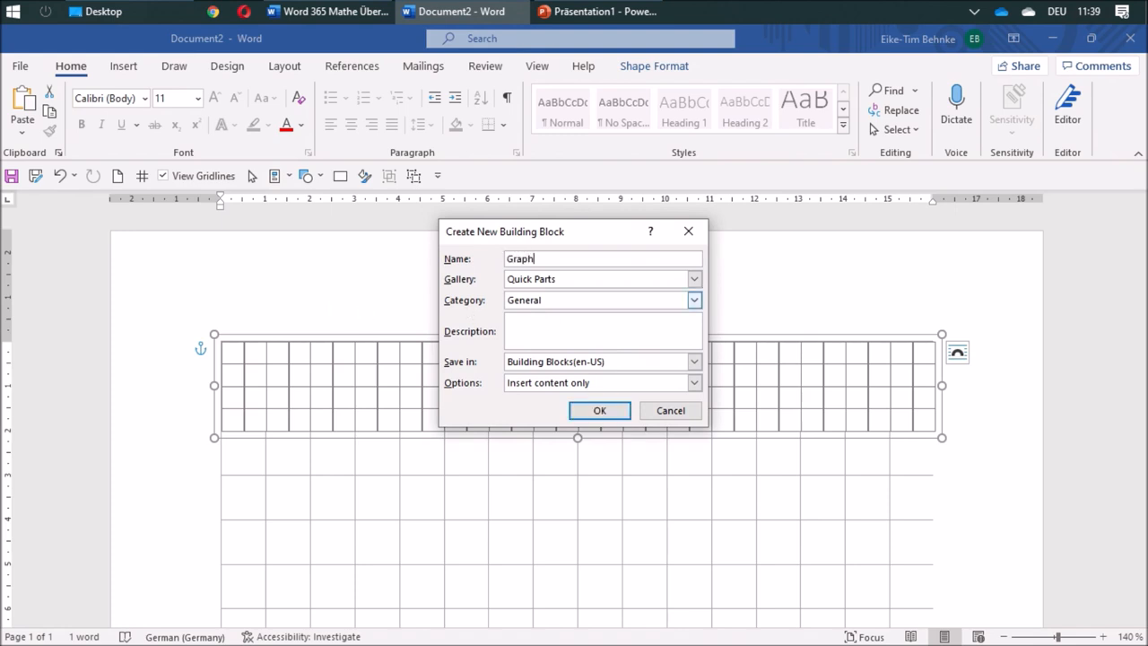
{"action": "type", "text": "Paper"}
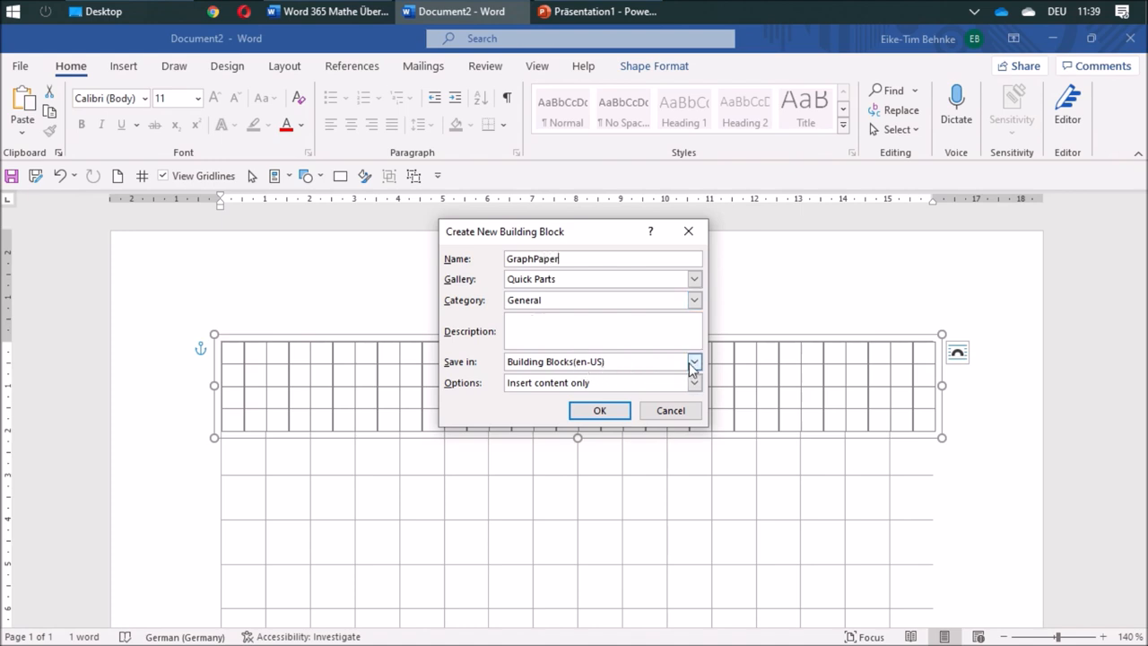
{"action": "left_click", "coordinate": [693, 361]}
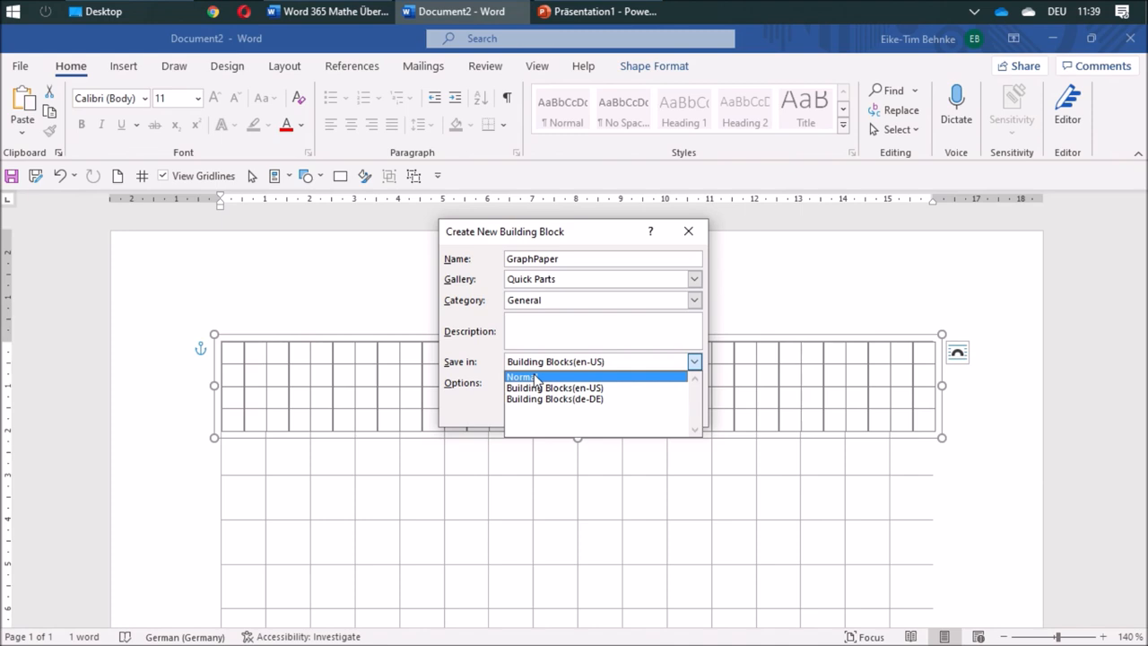
{"action": "left_click", "coordinate": [522, 376]}
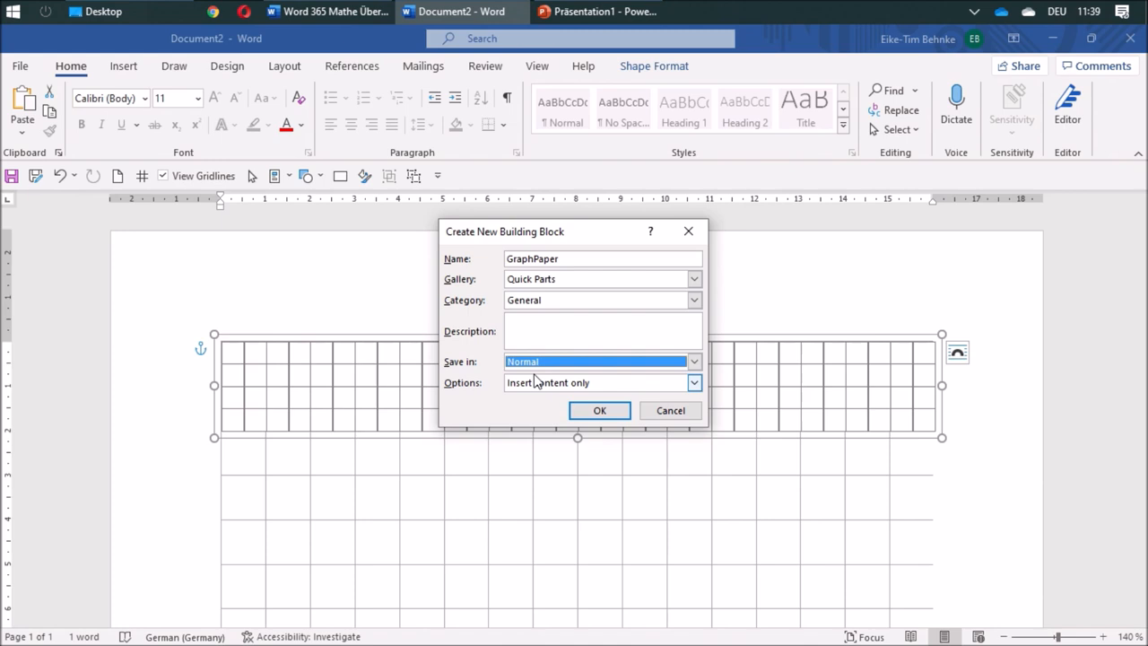
{"action": "left_click", "coordinate": [599, 410]}
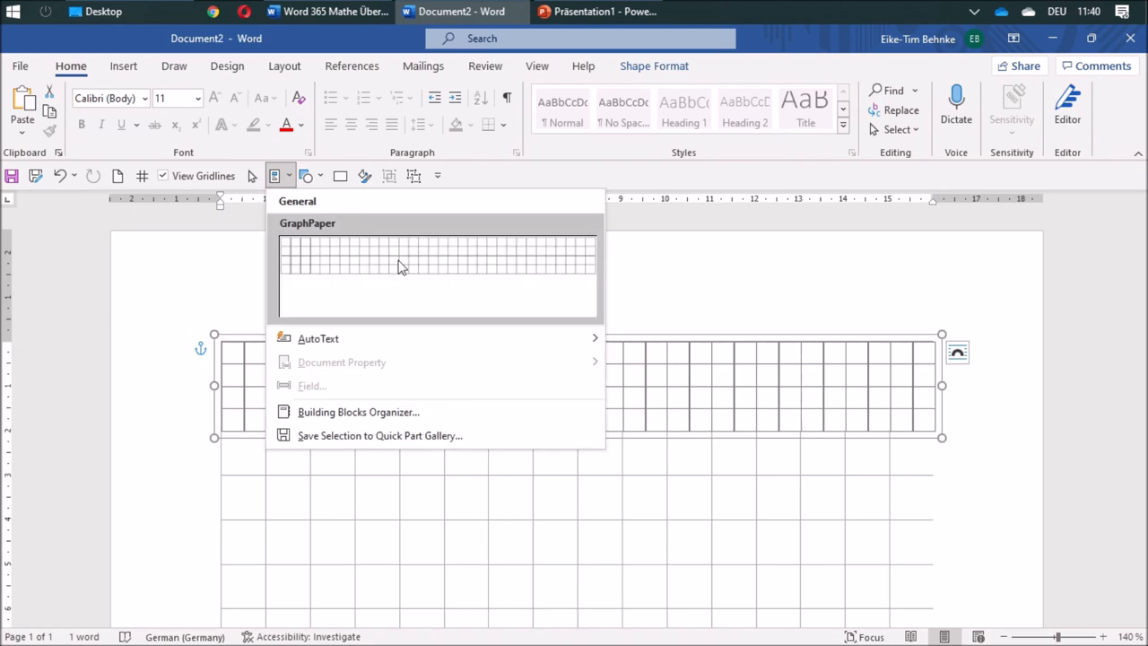
{"action": "mouse_move", "coordinate": [368, 269]}
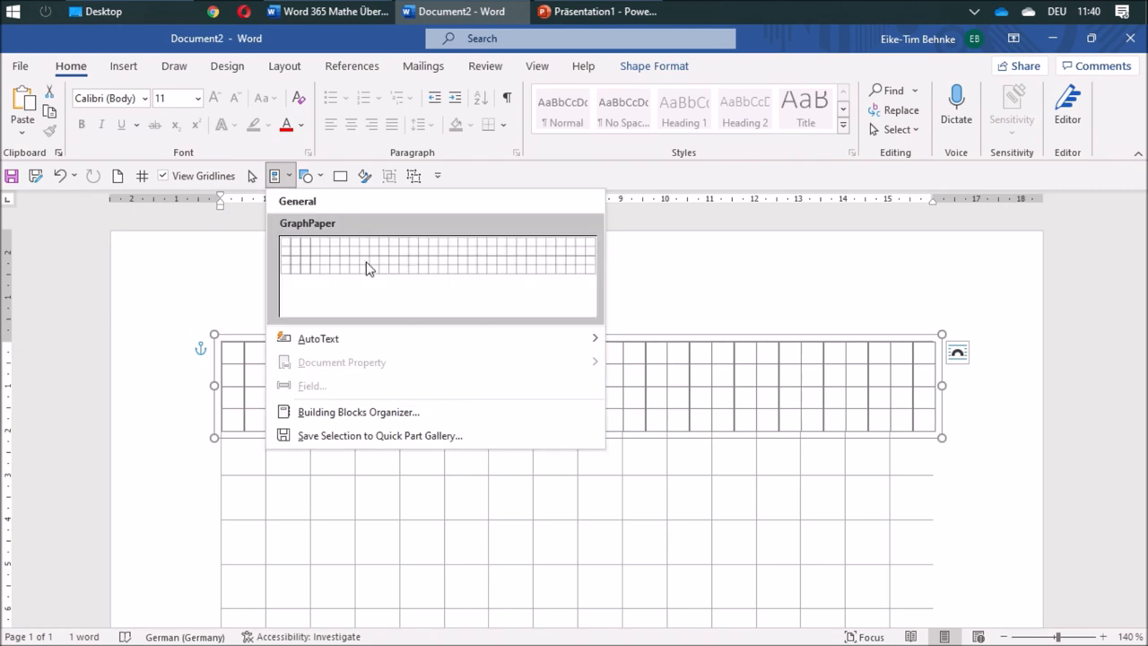
{"action": "mouse_move", "coordinate": [698, 290]}
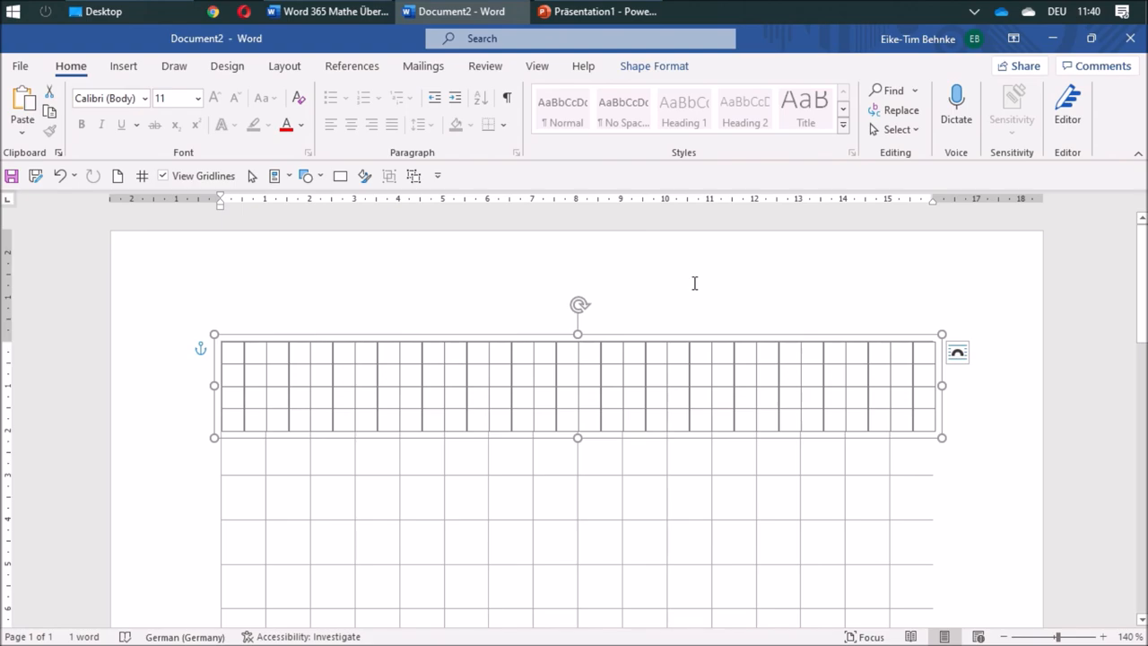
Switch to the 'Drawing in Word' Discord server window
{"action": "left_click", "coordinate": [212, 11]}
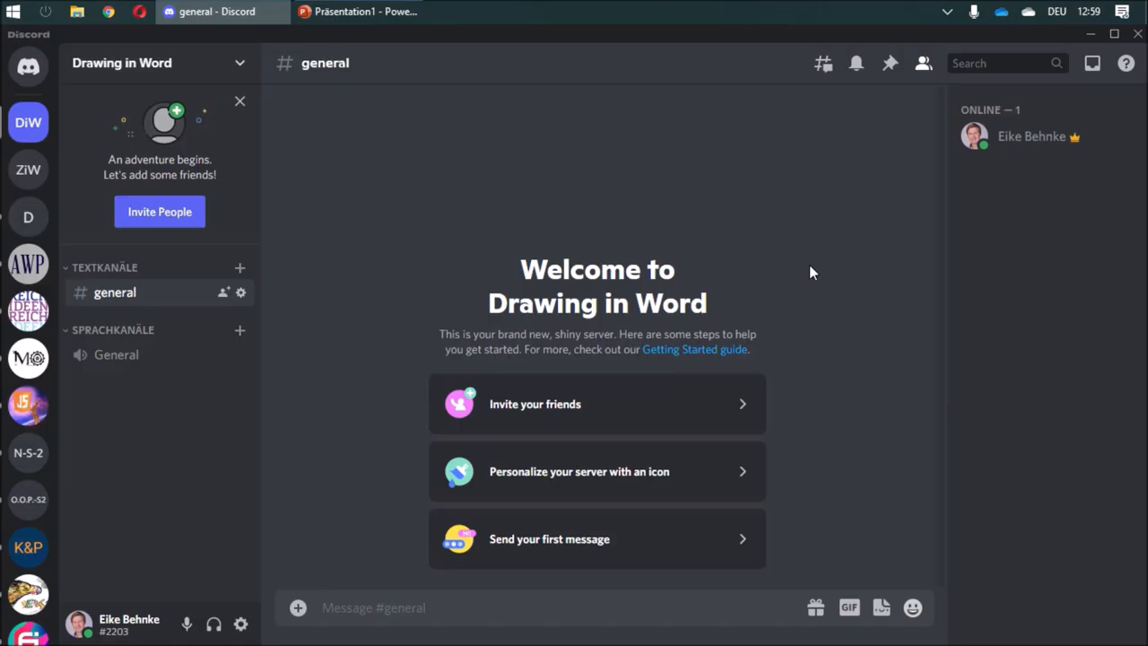